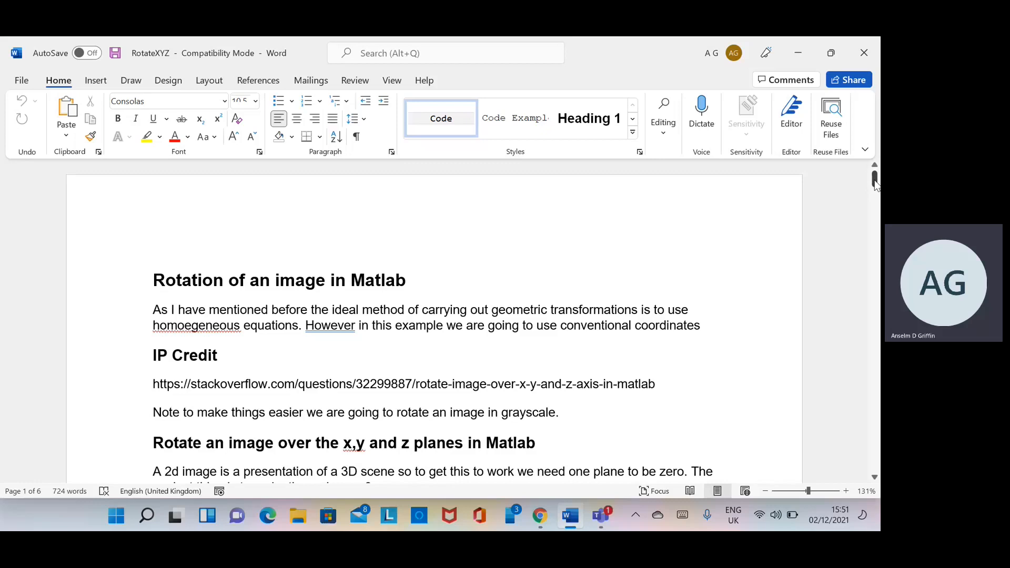
mouse_move(667, 378)
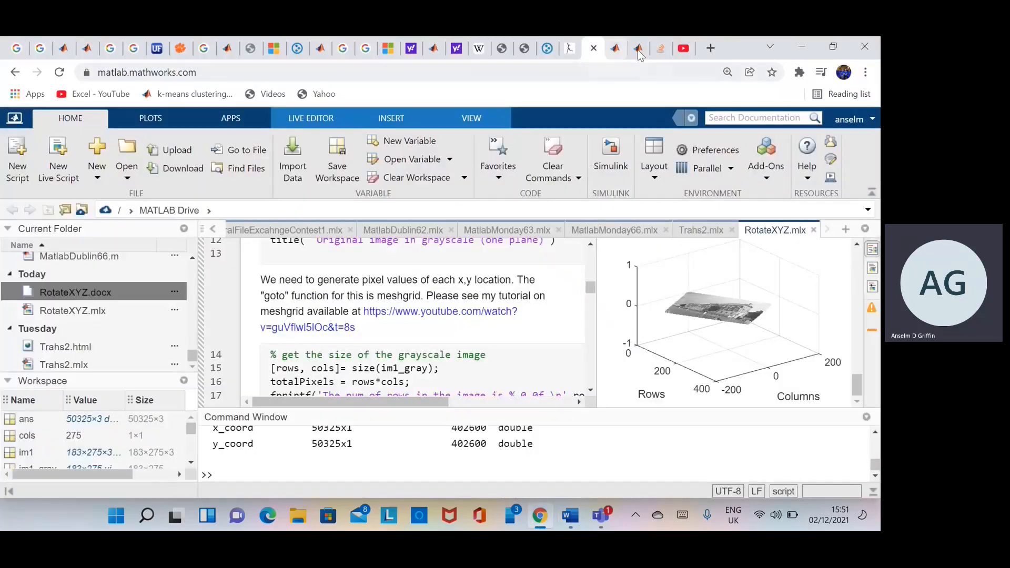
Step: Open the credited Stack Overflow answer and read through its rotation matrices and scatter3 code
left_click(637, 48)
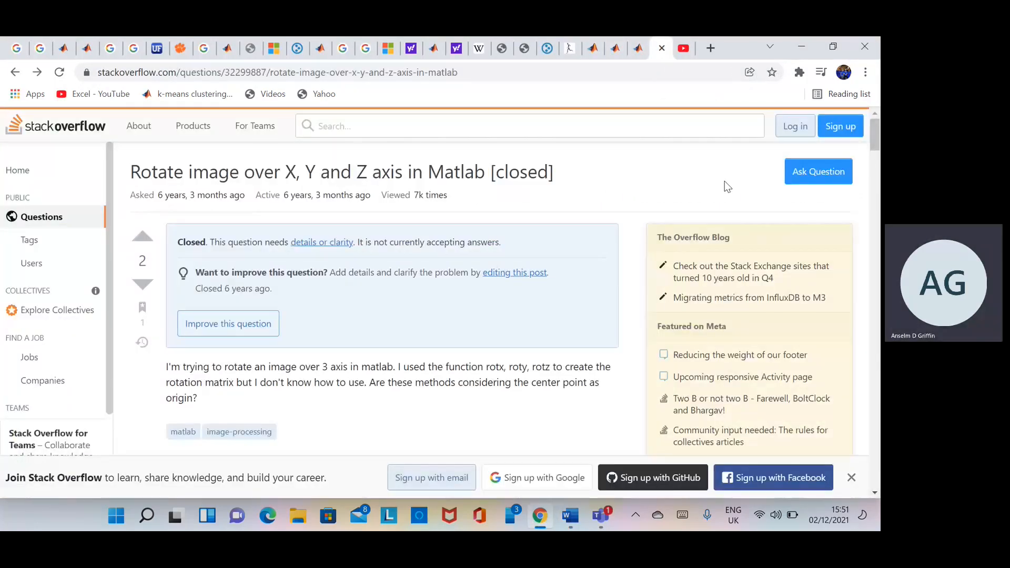
scroll("down", 3)
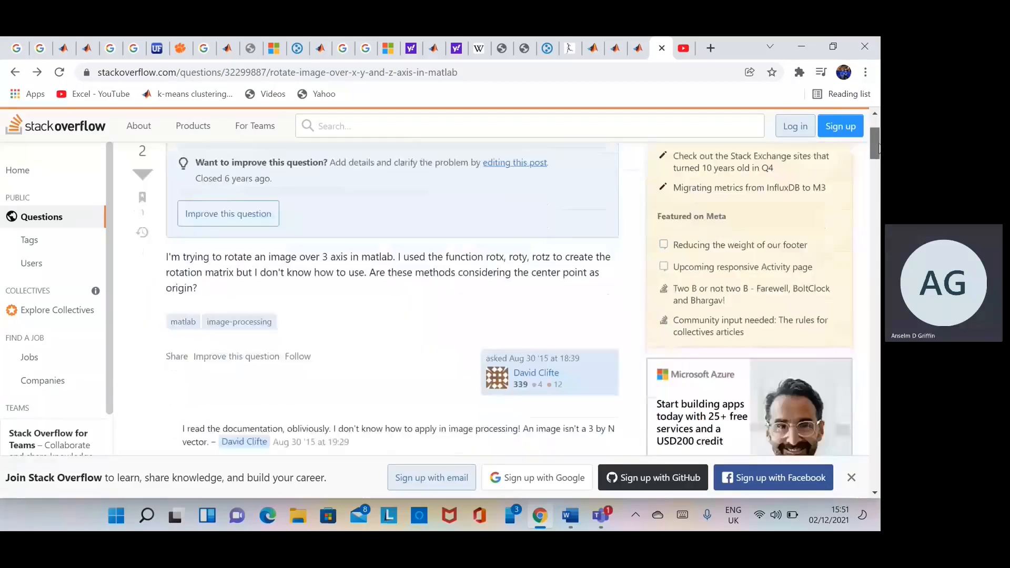
scroll("down", 3)
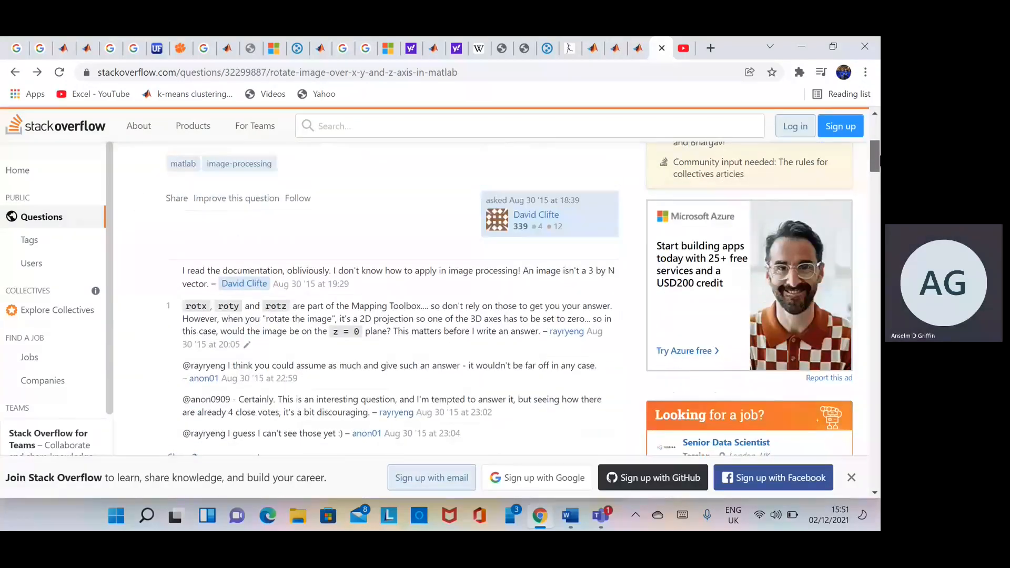
scroll("down", 3)
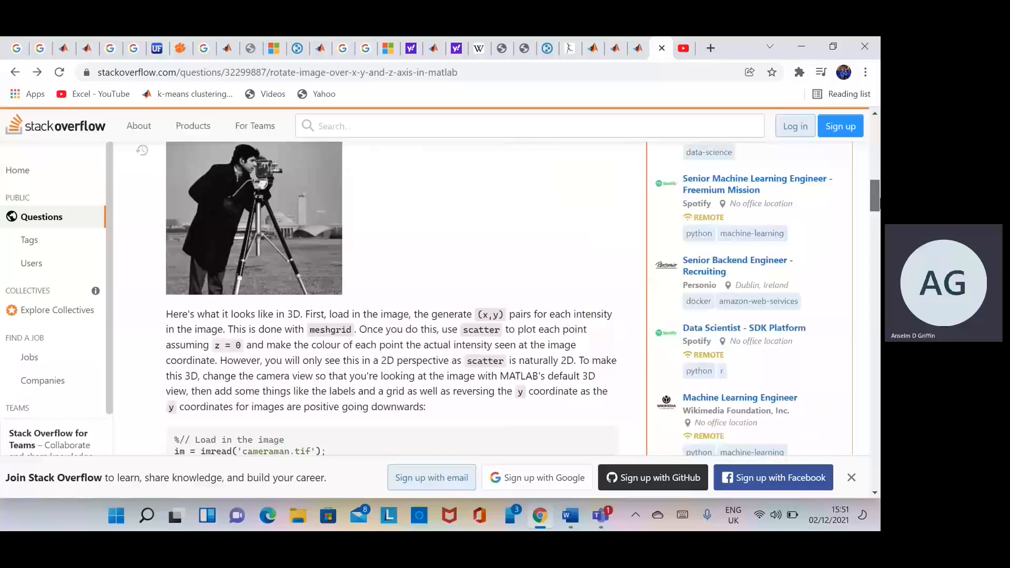
scroll("down", 3)
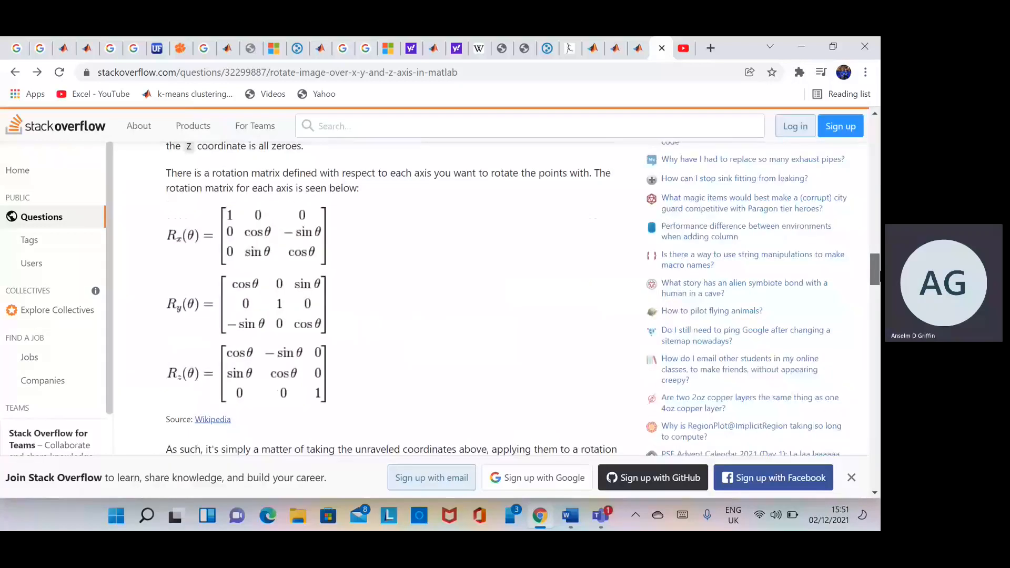
scroll("down", 3)
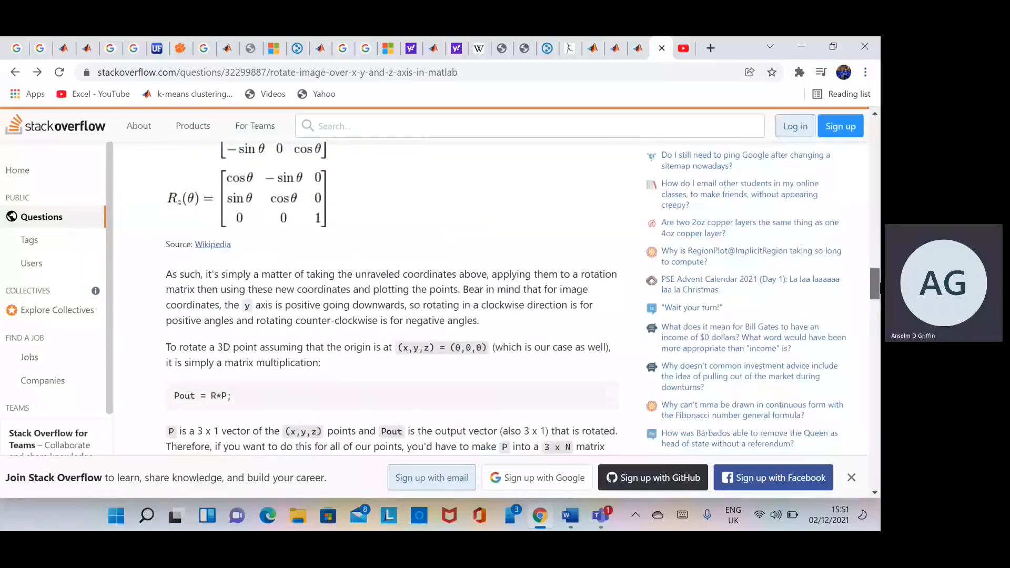
scroll("down", 3)
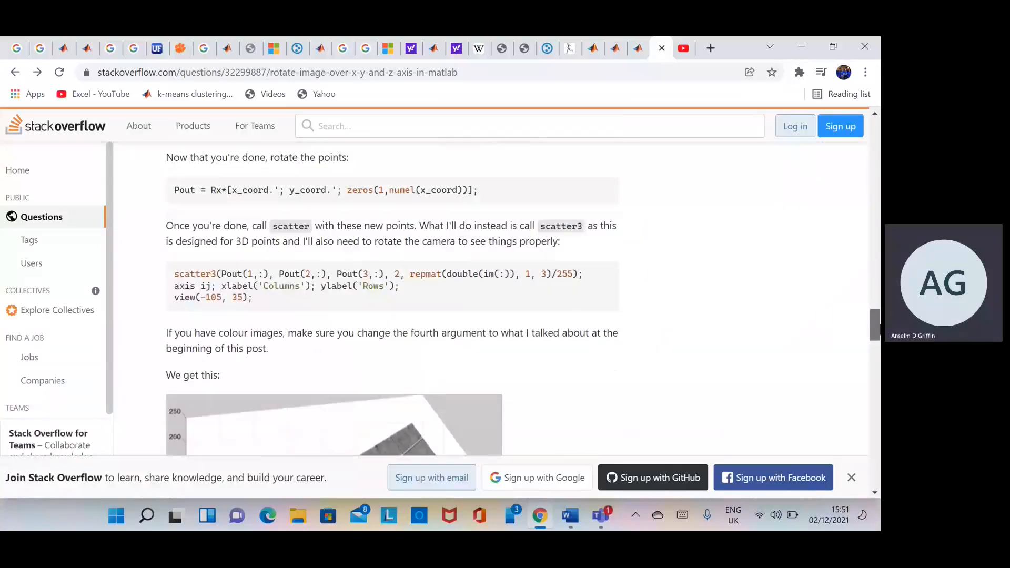
scroll("down", 3)
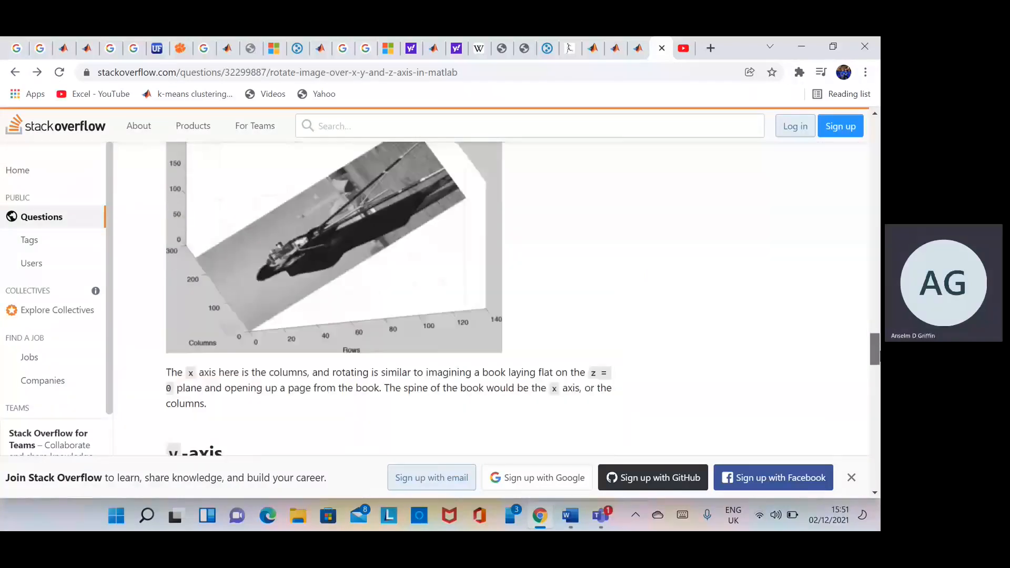
scroll("down", 3)
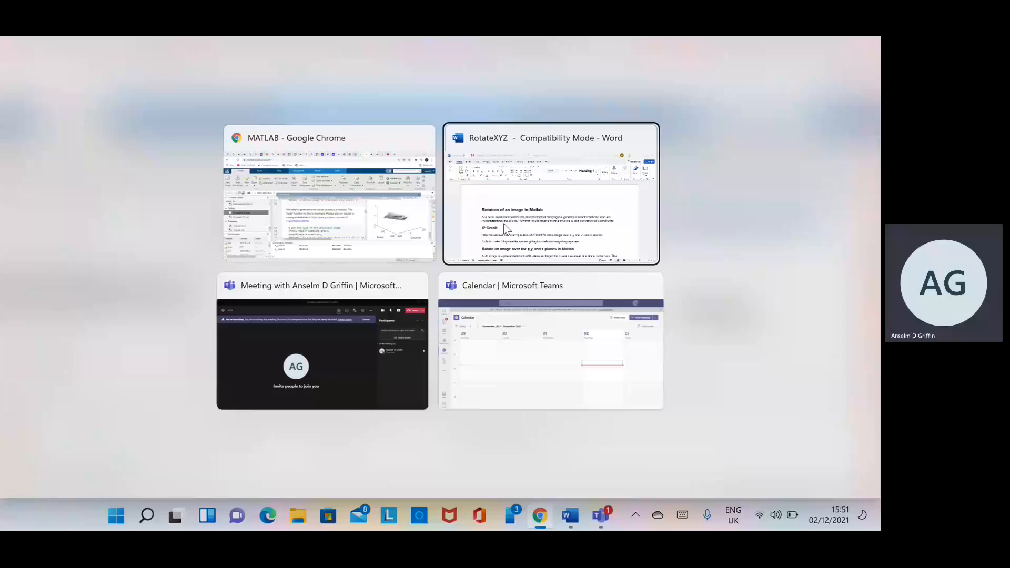
Step: Bring the RotateXYZ tutorial forward and page through its x, y and z rotation plots
left_click(551, 193)
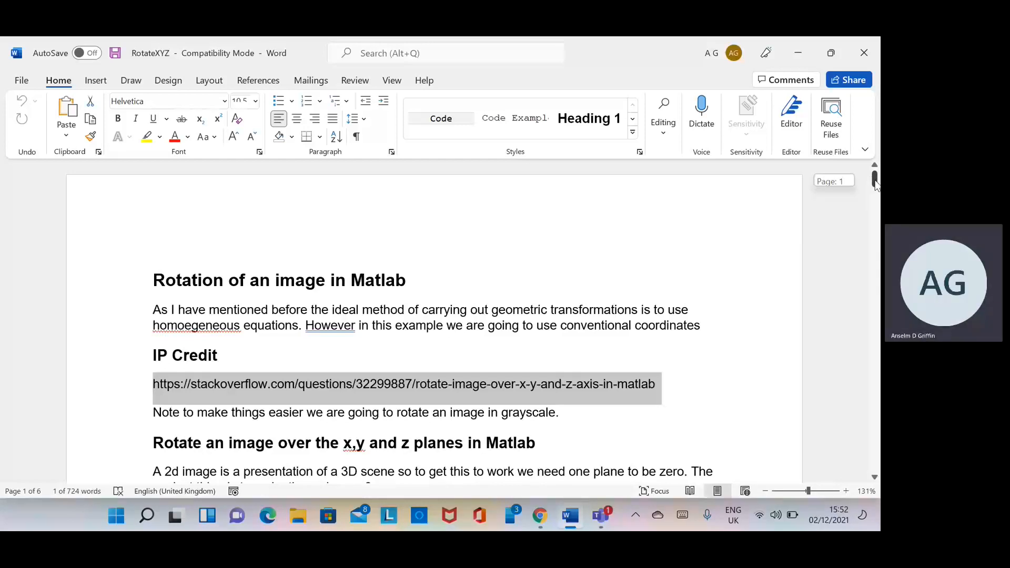
scroll("down", 3)
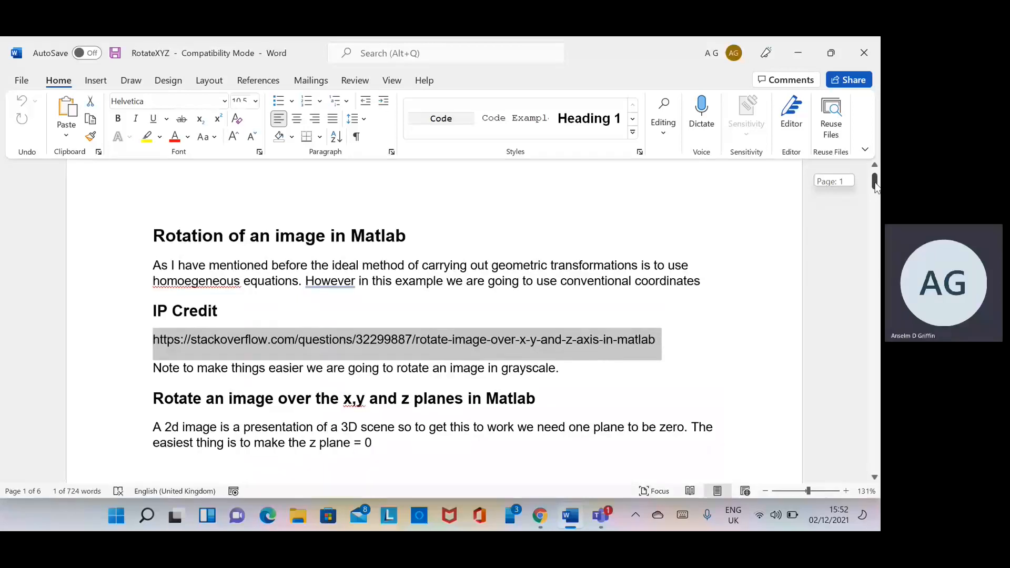
scroll("down", 3)
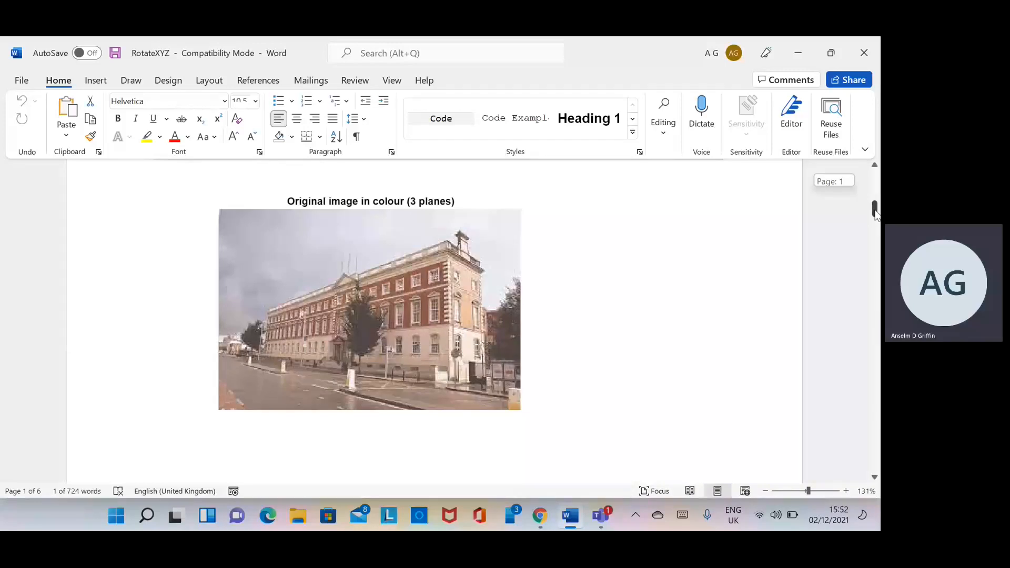
scroll("down", 3)
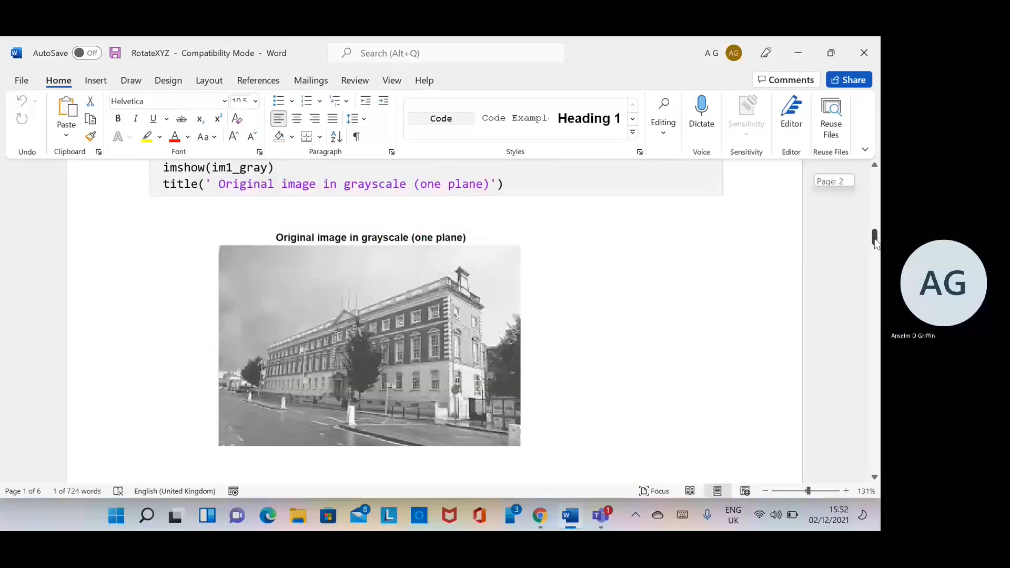
scroll("down", 3)
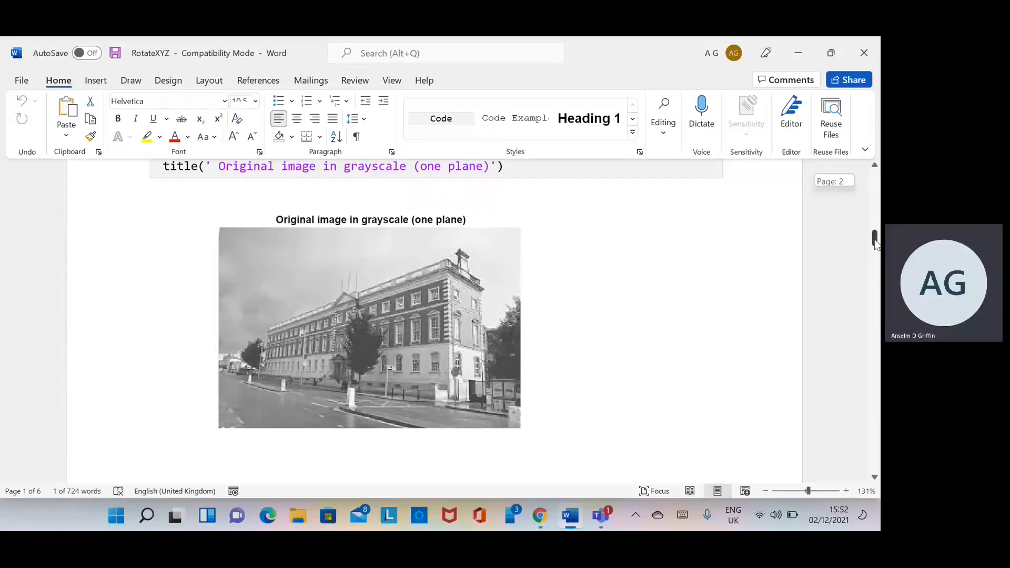
scroll("down", 3)
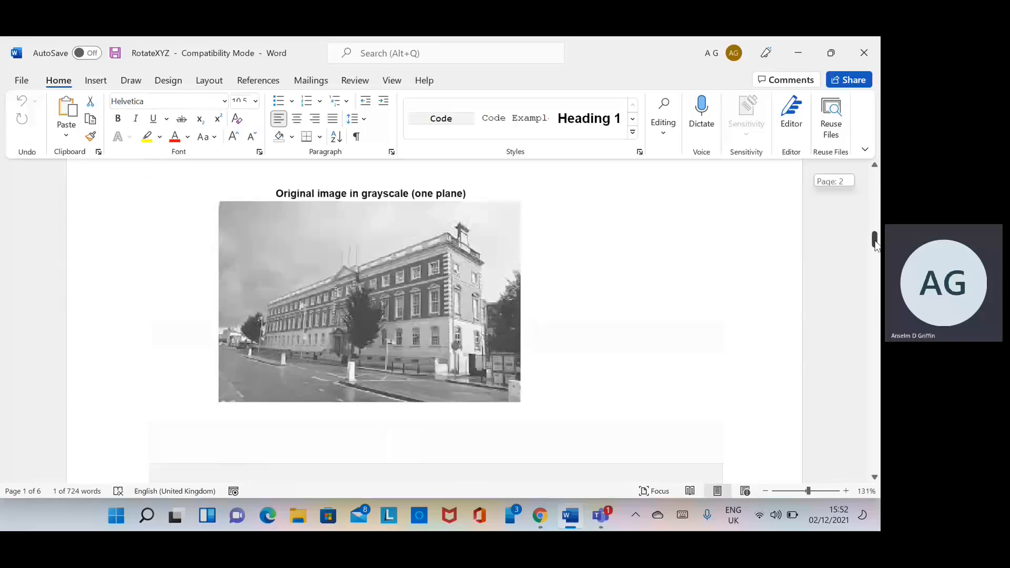
scroll("down", 3)
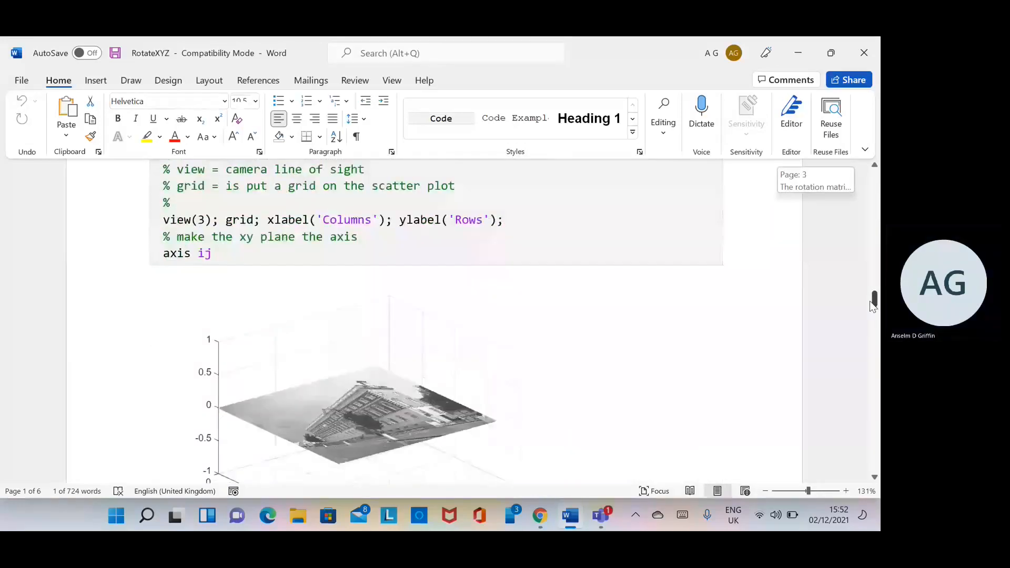
scroll("down", 3)
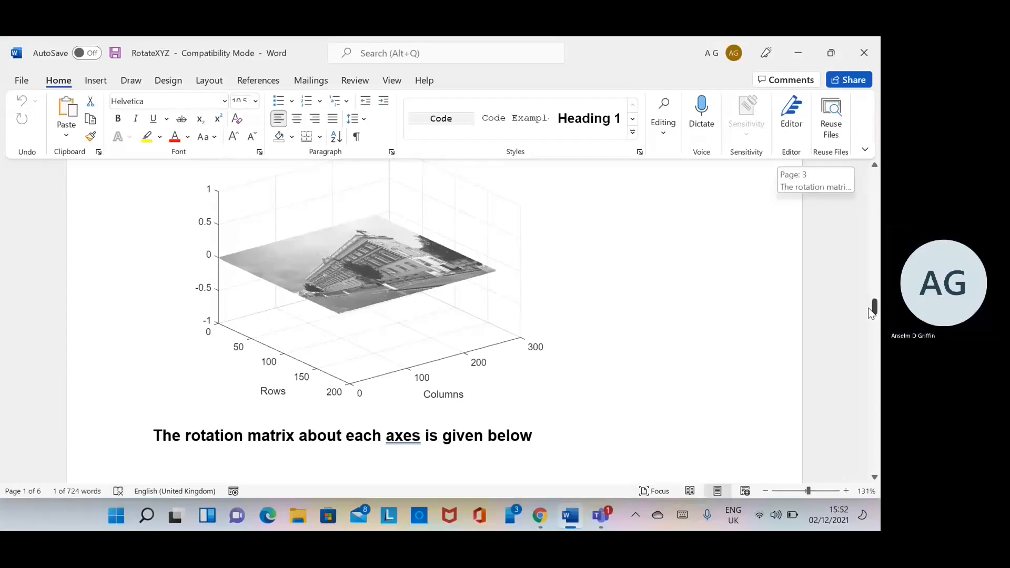
scroll("down", 3)
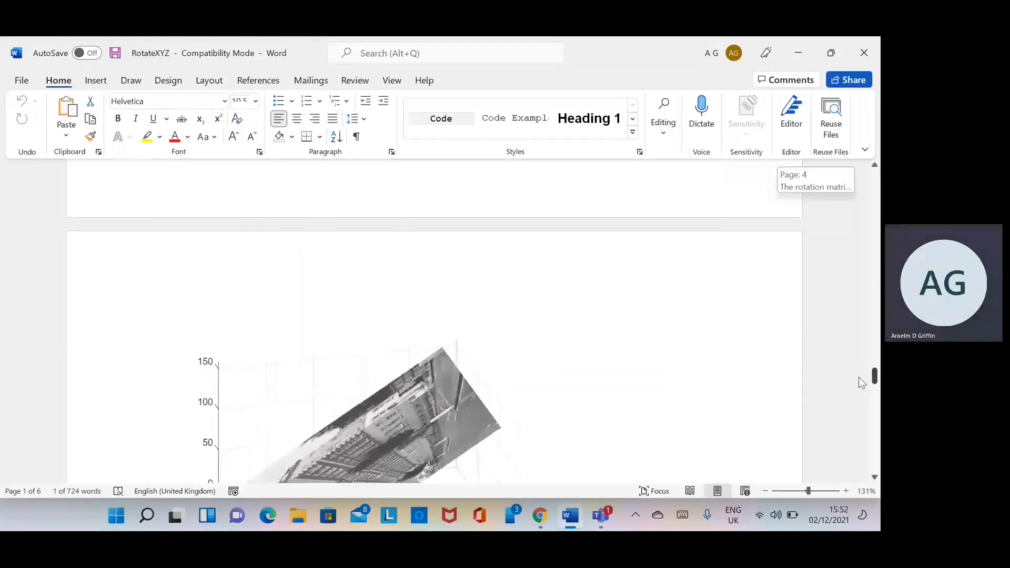
scroll("down", 3)
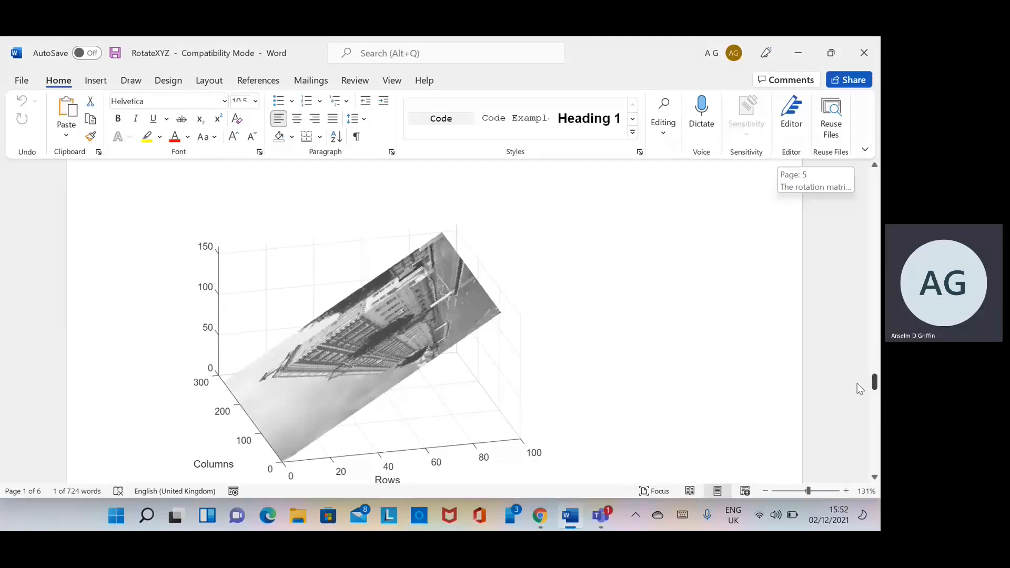
scroll("down", 3)
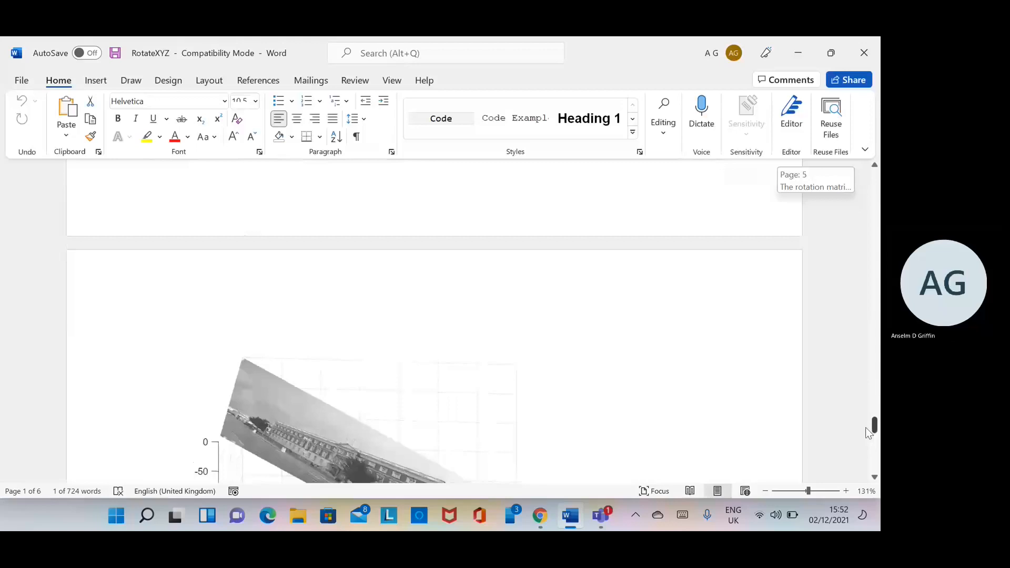
scroll("down", 3)
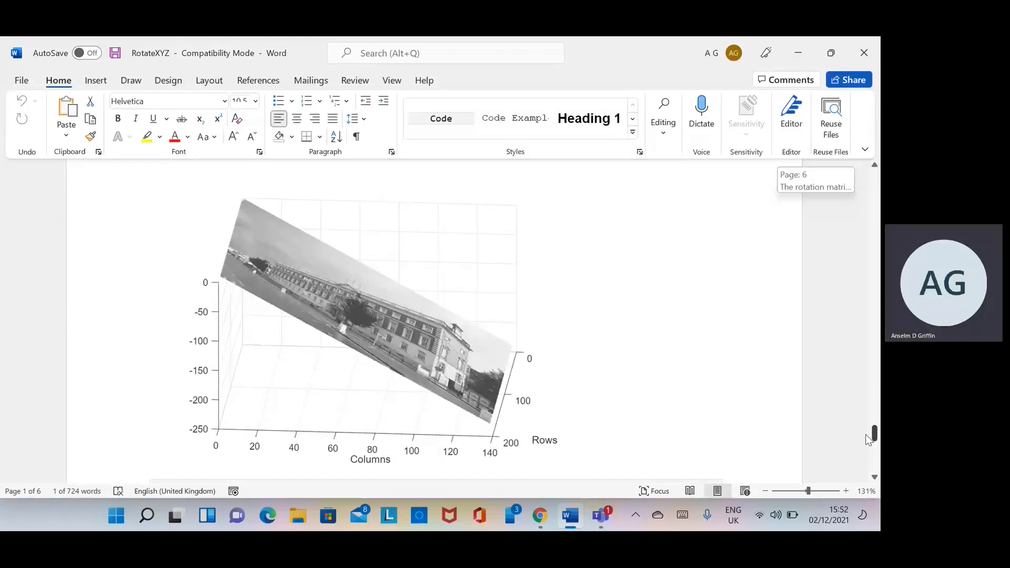
scroll("down", 3)
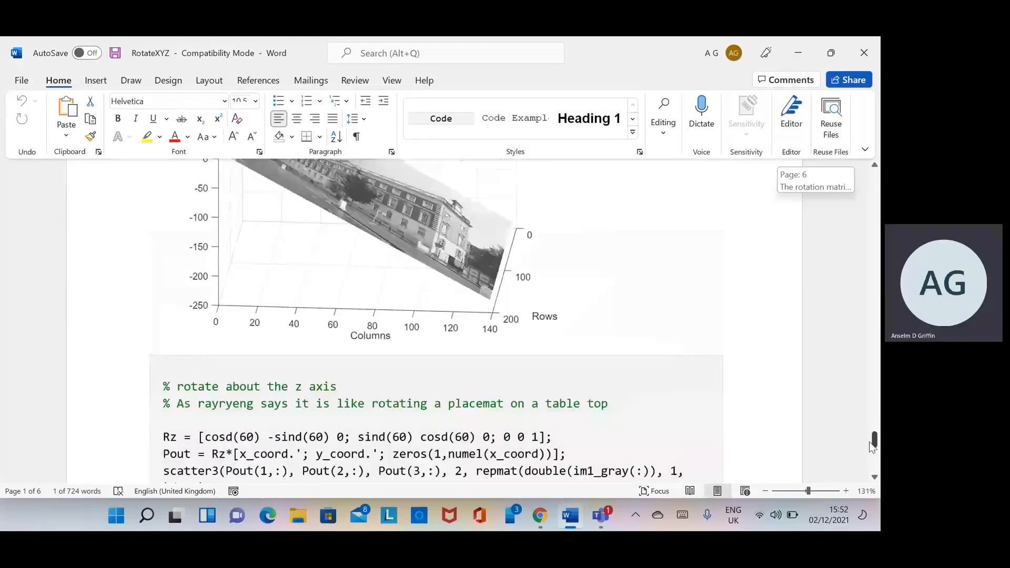
scroll("down", 3)
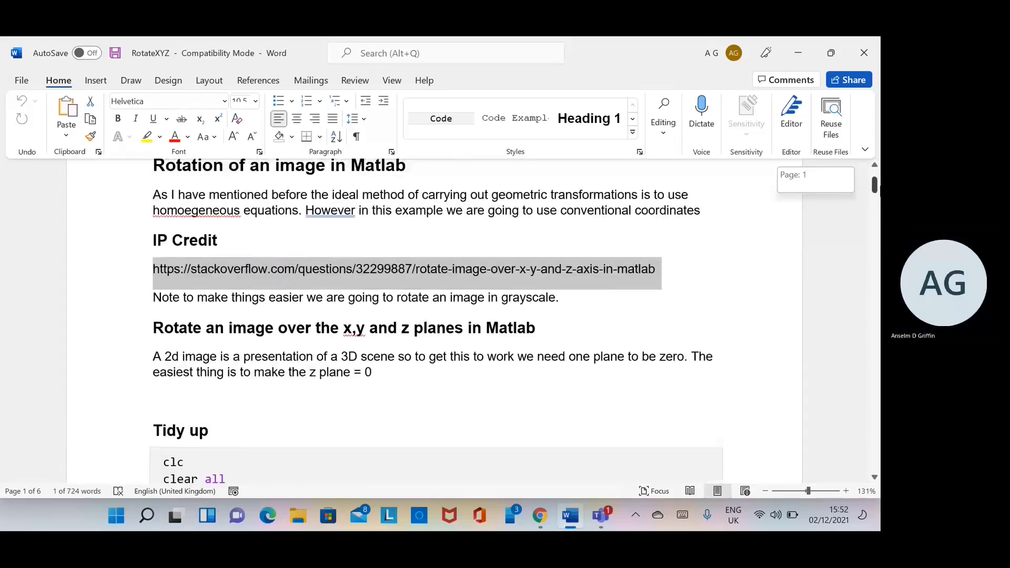
Step: Scroll past the grayscale image to the meshgrid paragraph and image size code
scroll("down", 3)
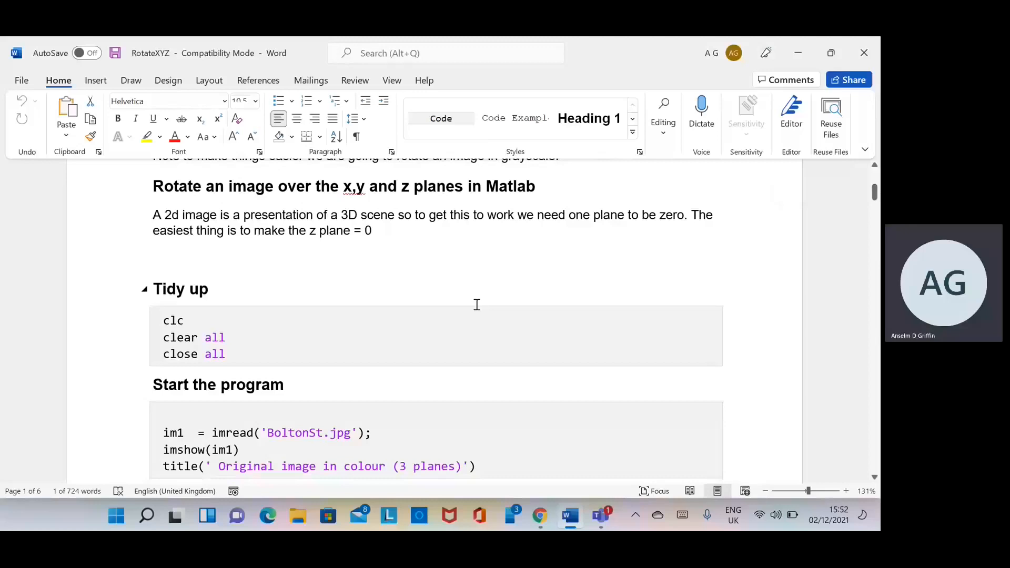
left_click(184, 320)
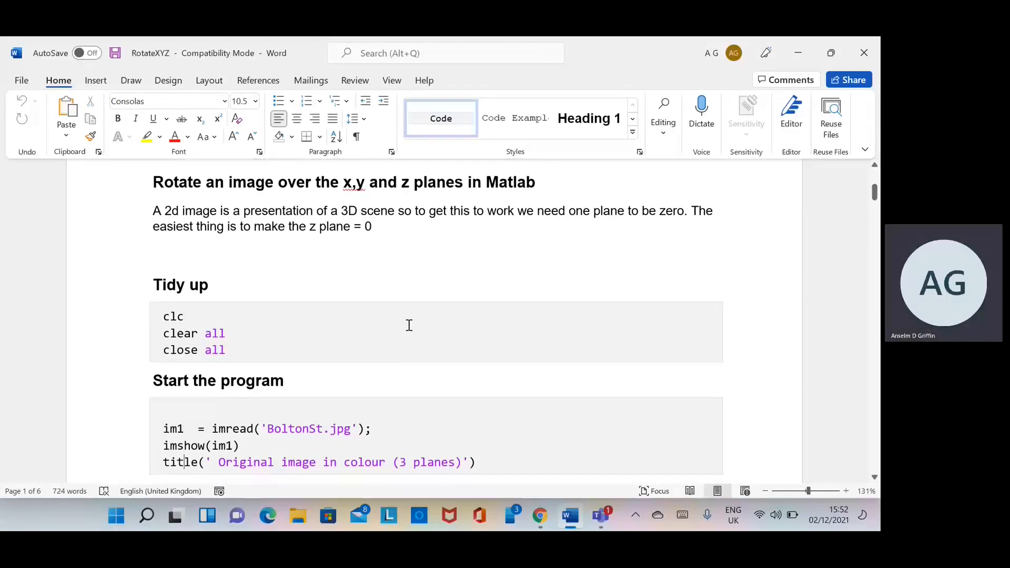
scroll("down", 3)
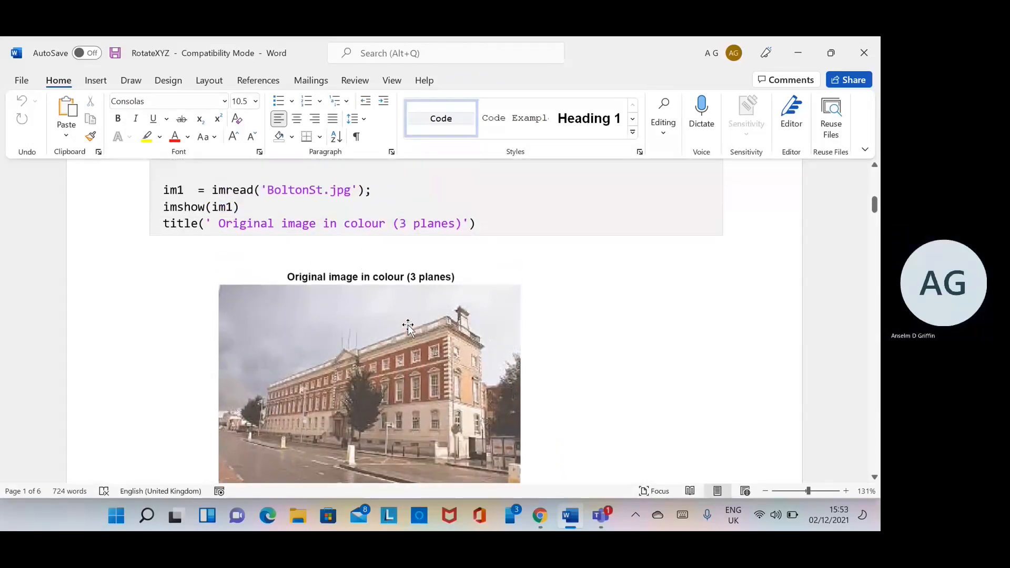
scroll("down", 3)
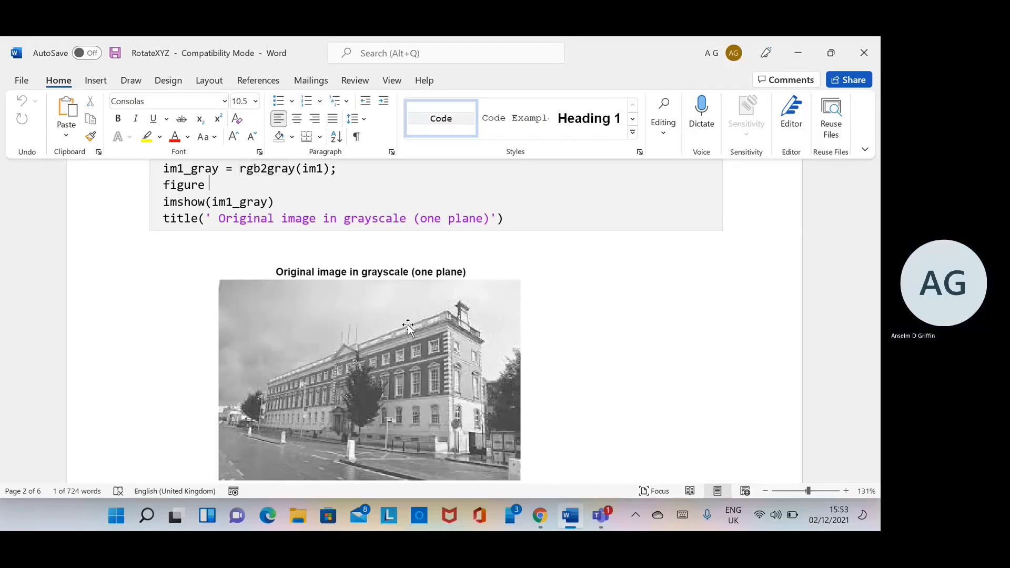
scroll("down", 3)
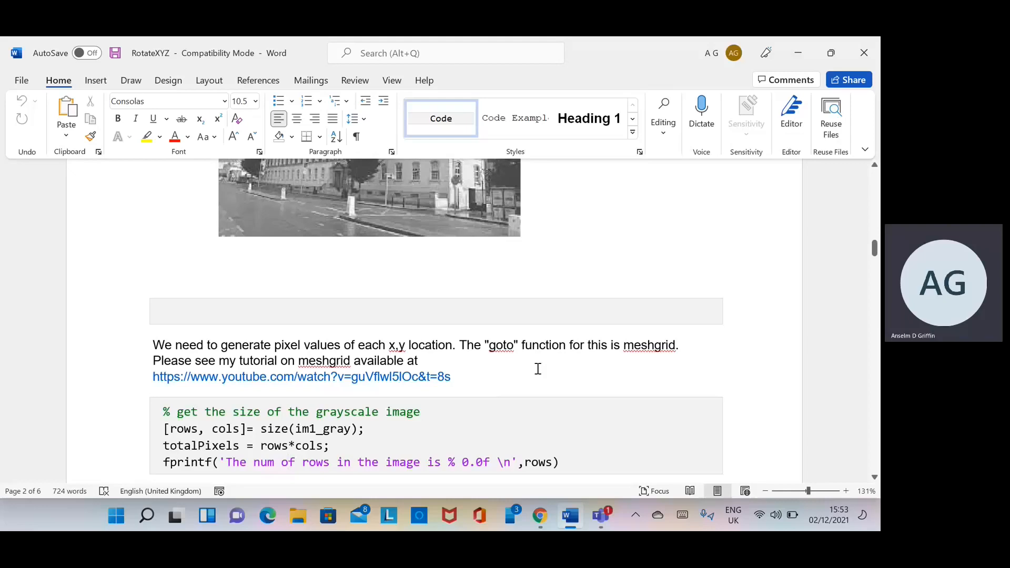
left_click(569, 515)
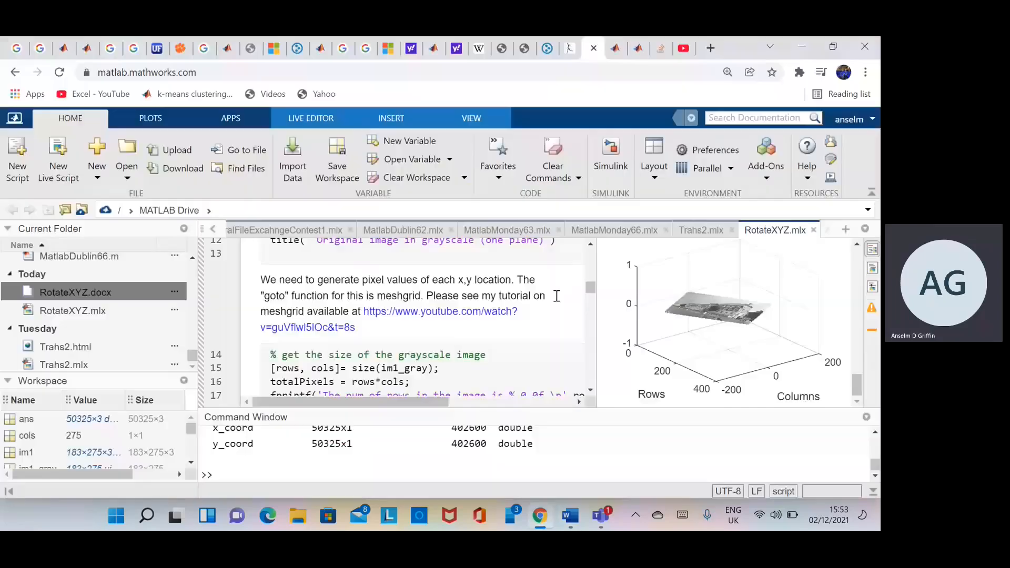
left_click(440, 310)
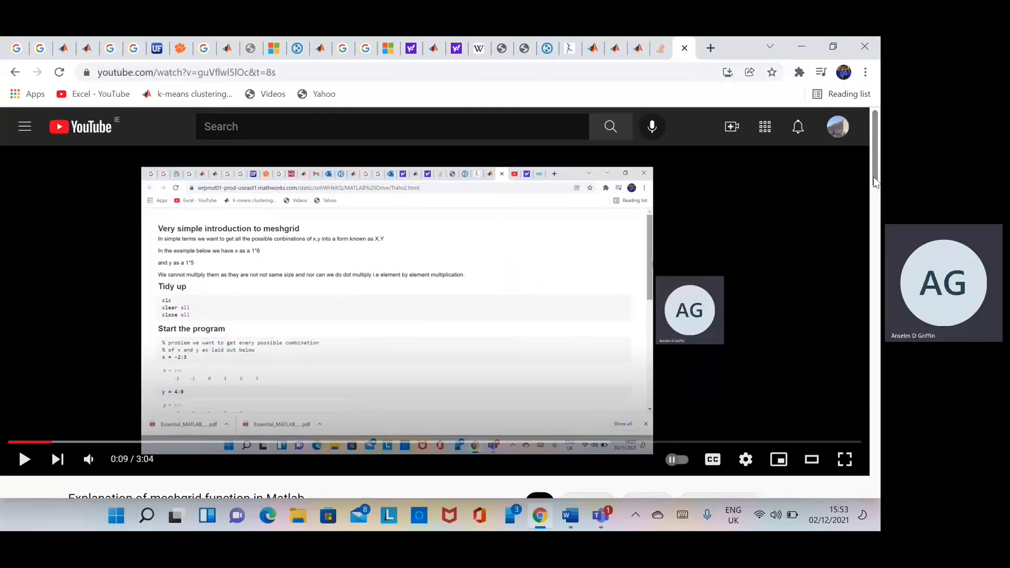
scroll("down", 3)
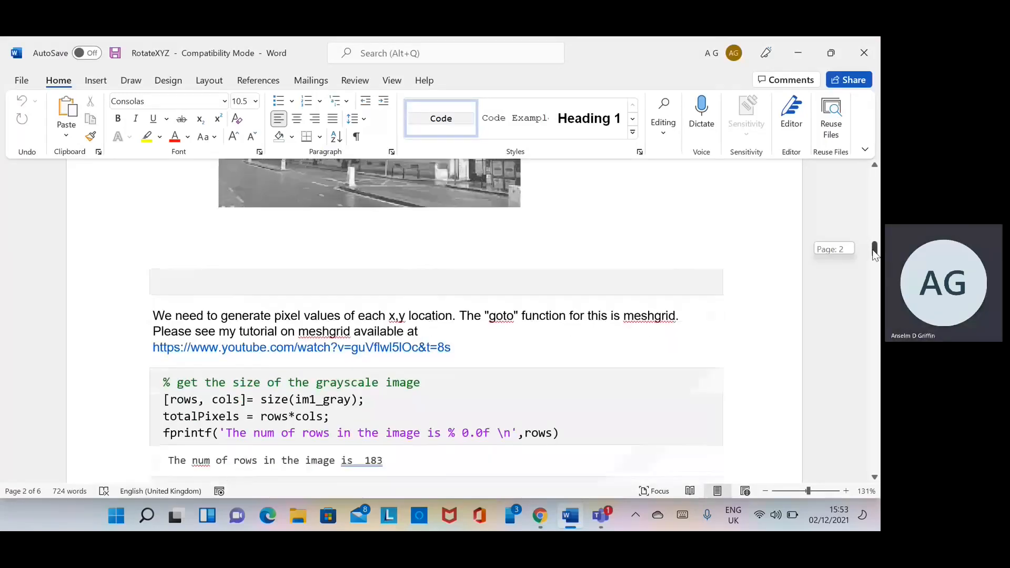
Step: Review the size outputs (183 rows, 275 columns, 50325 pixels) and meshgrid coordinate lines
scroll("down", 3)
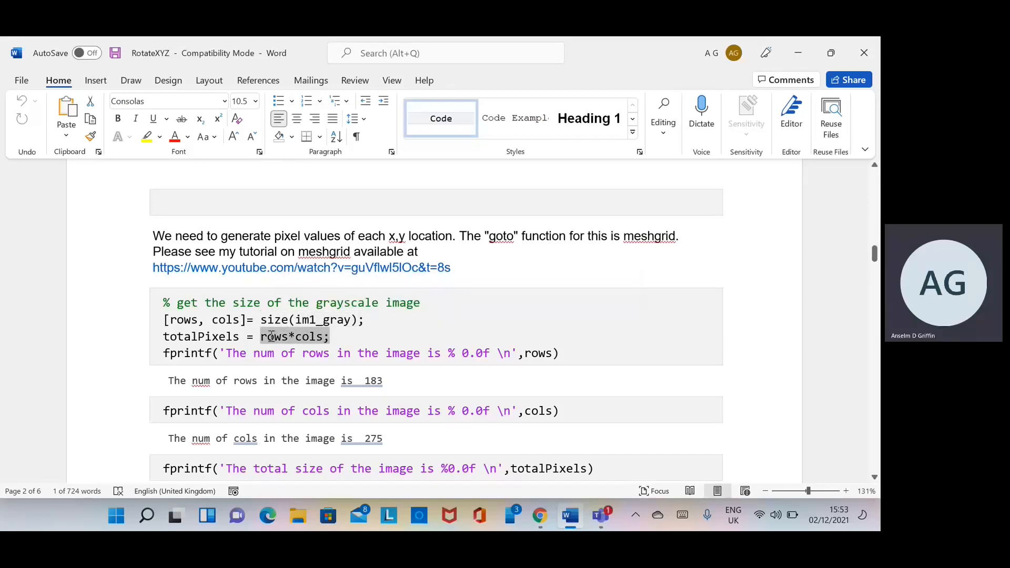
left_click(389, 381)
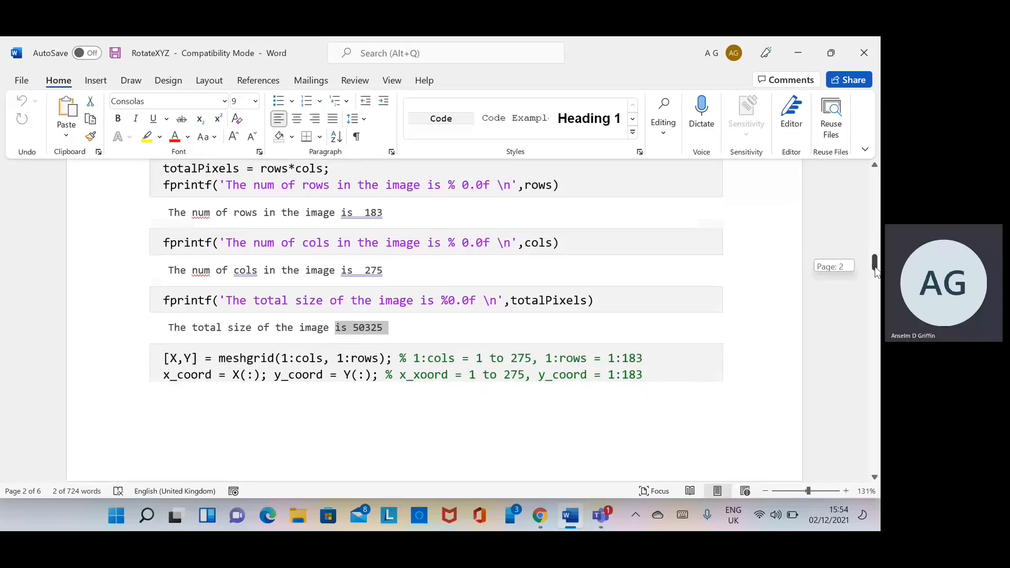
scroll("down", 3)
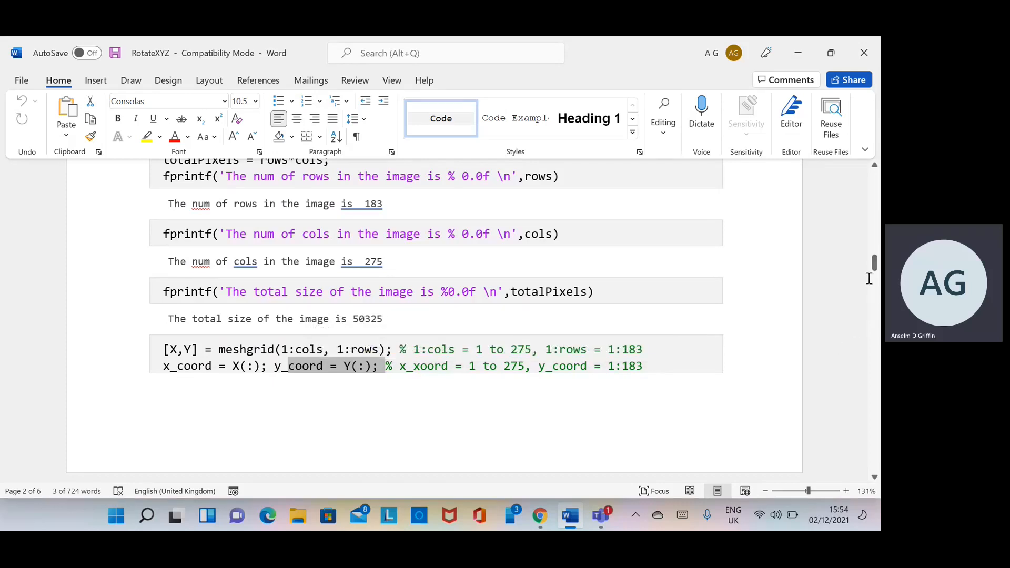
mouse_move(645, 351)
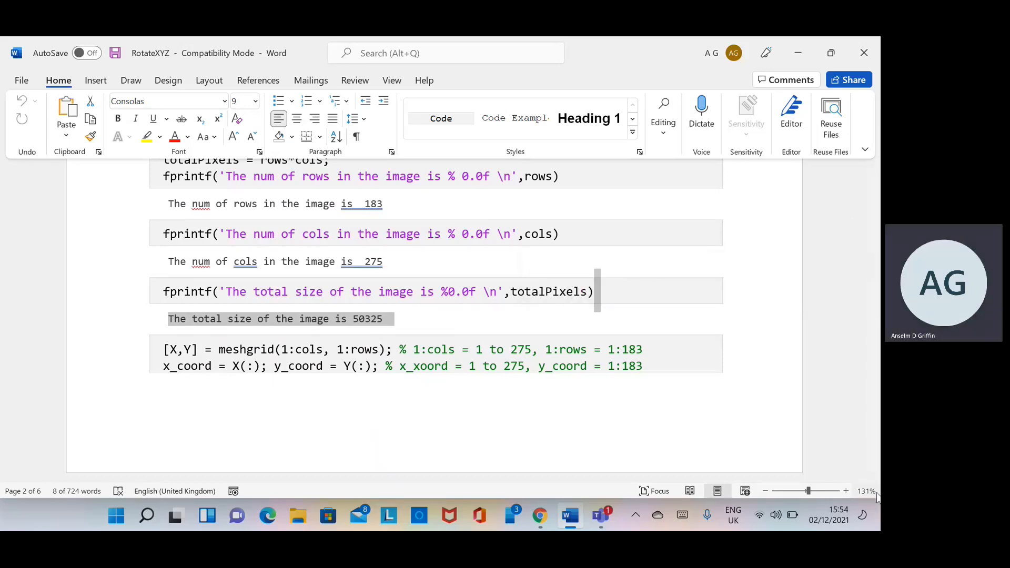
scroll("down", 3)
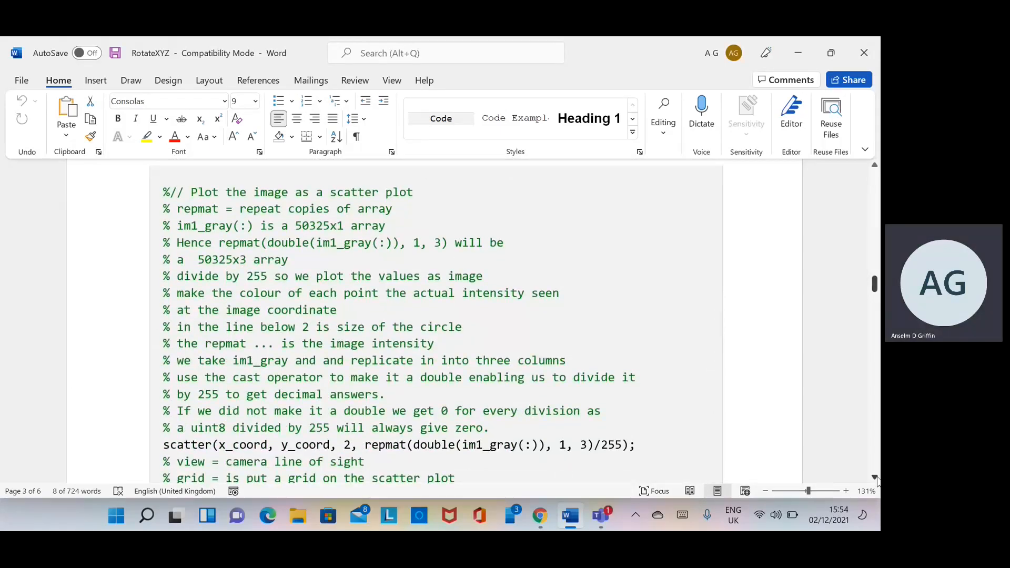
Step: Highlight the double conversion, division by 255, im1_gray argument and the whole scatter line
scroll("down", 3)
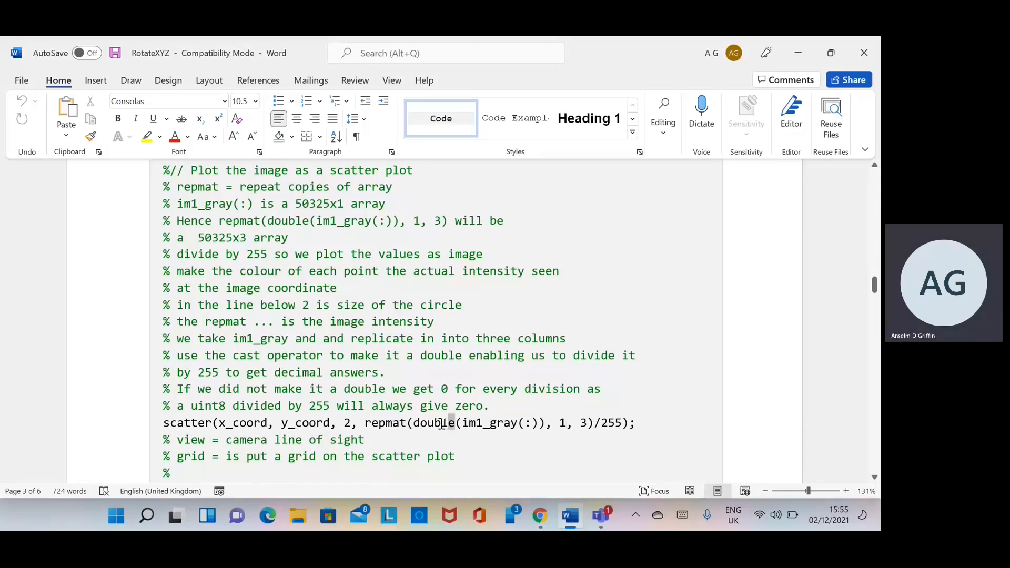
double_click(432, 423)
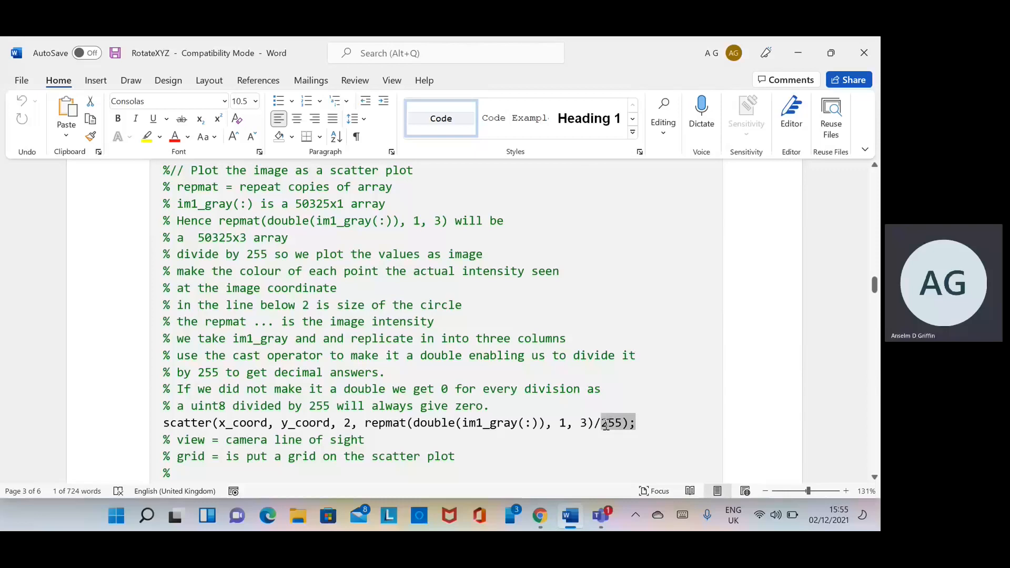
left_click(605, 423)
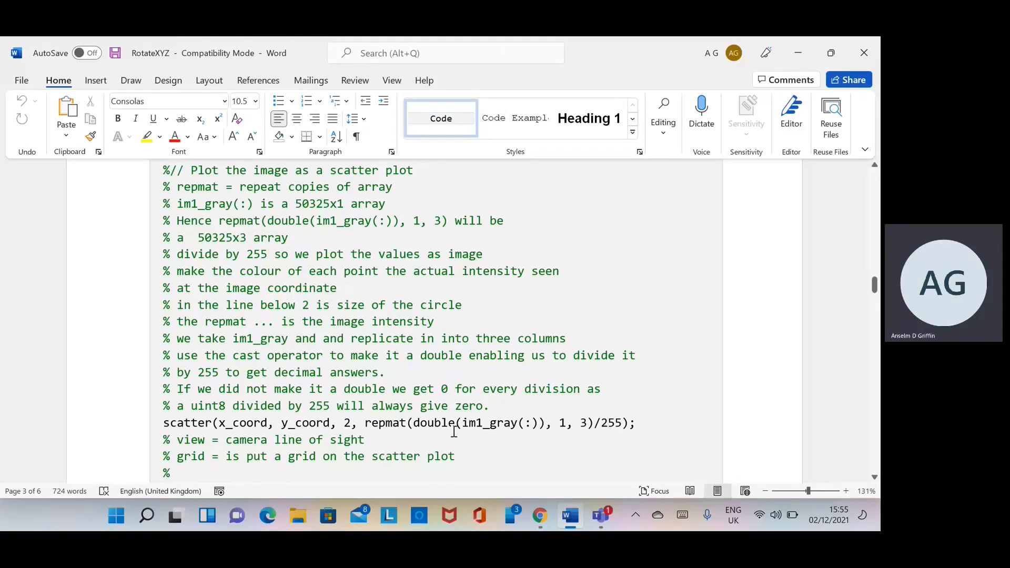
double_click(435, 423)
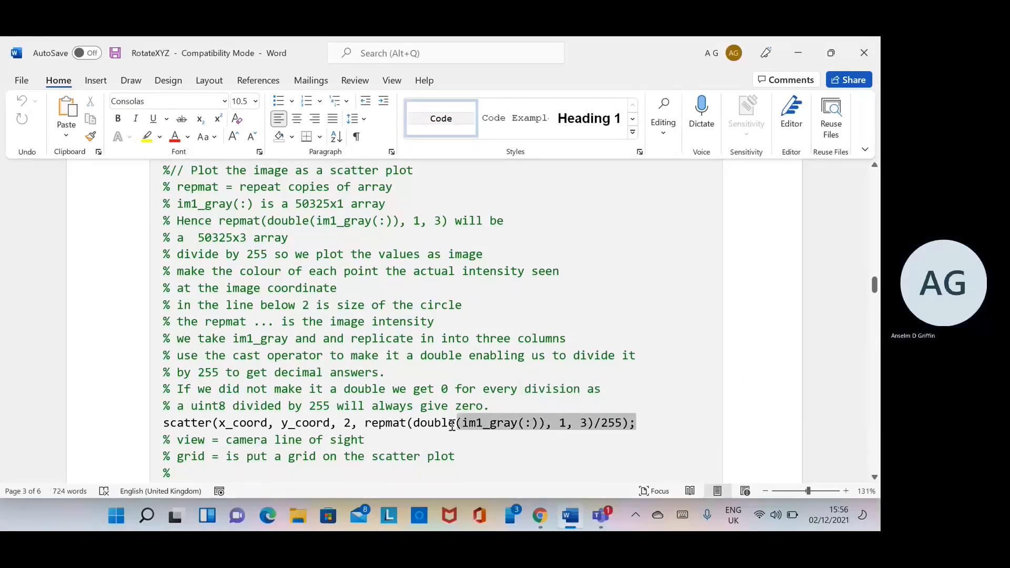
triple_click(398, 423)
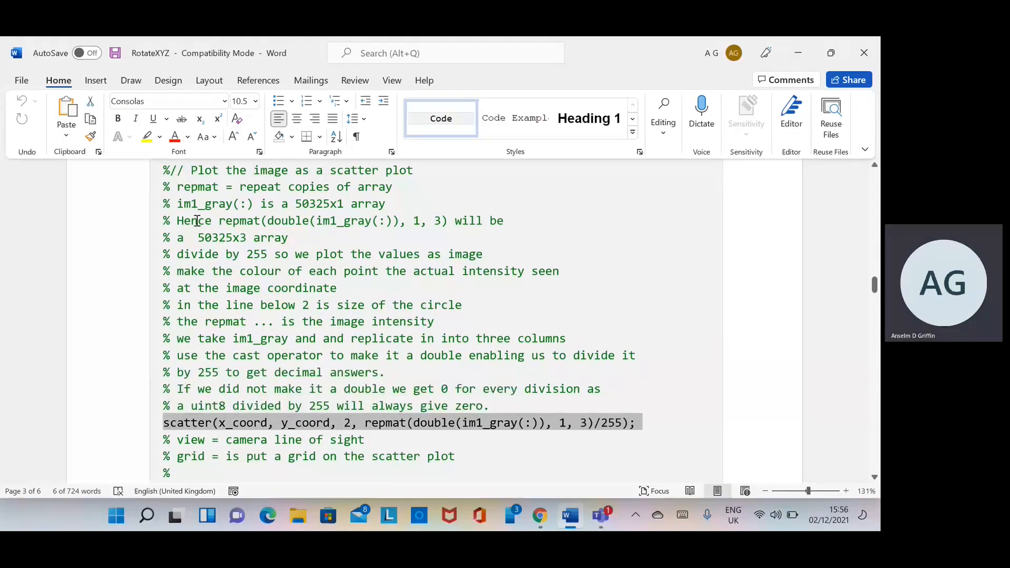
mouse_move(297, 339)
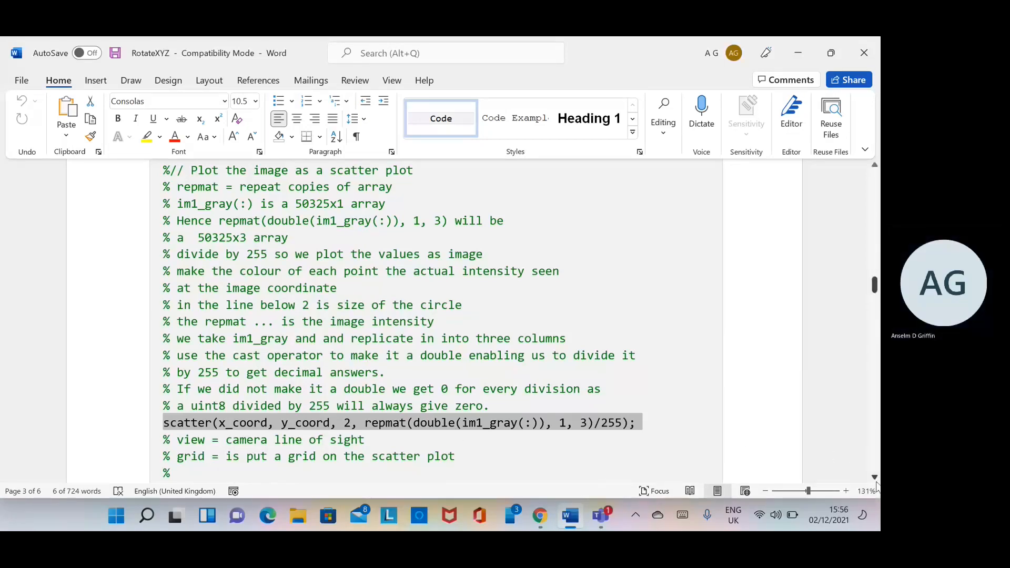
Step: Scroll down to the grayscale image's 3D scatter plot and the rotation matrix heading
scroll("down", 3)
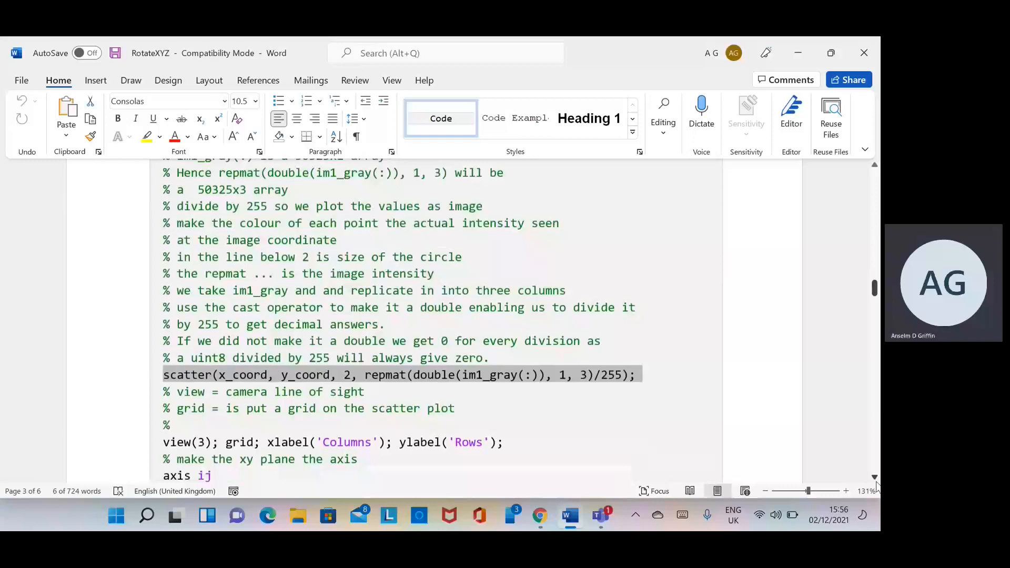
scroll("down", 3)
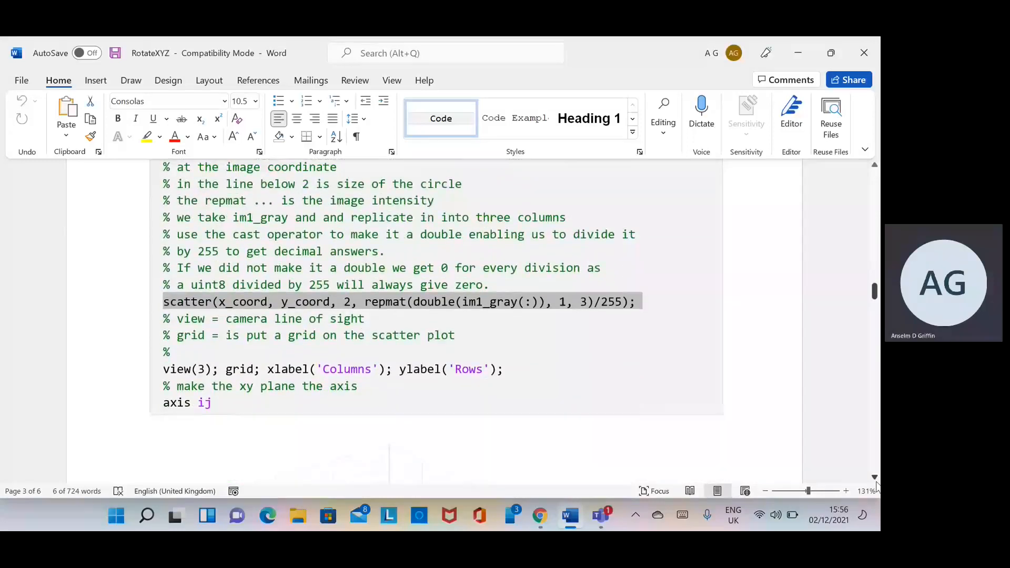
scroll("down", 3)
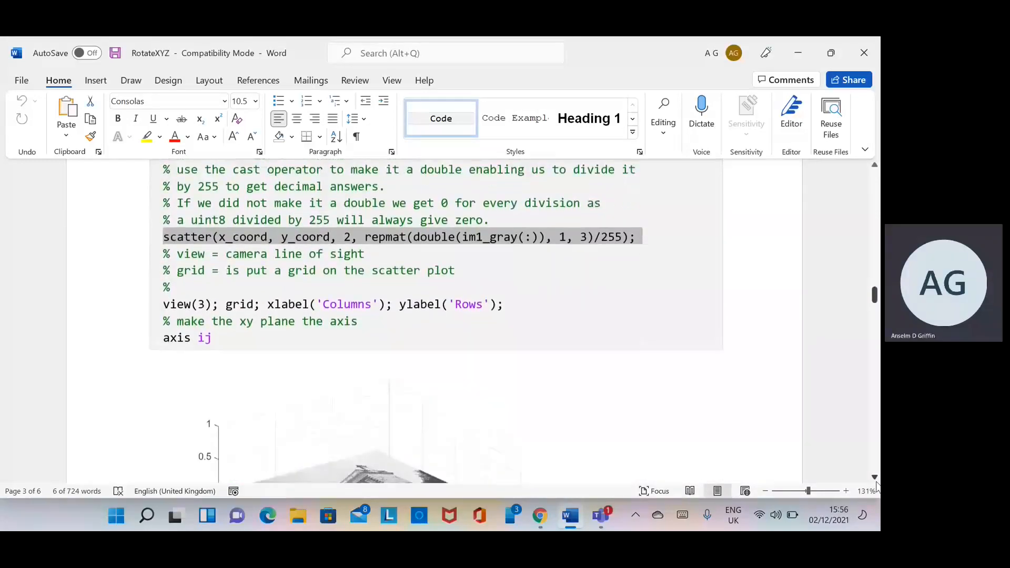
scroll("down", 3)
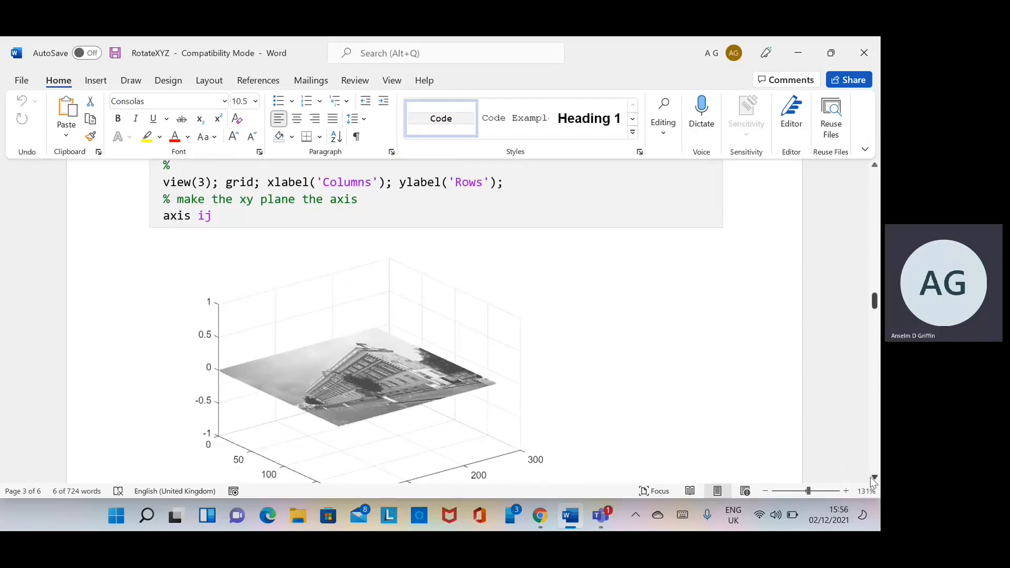
scroll("down", 3)
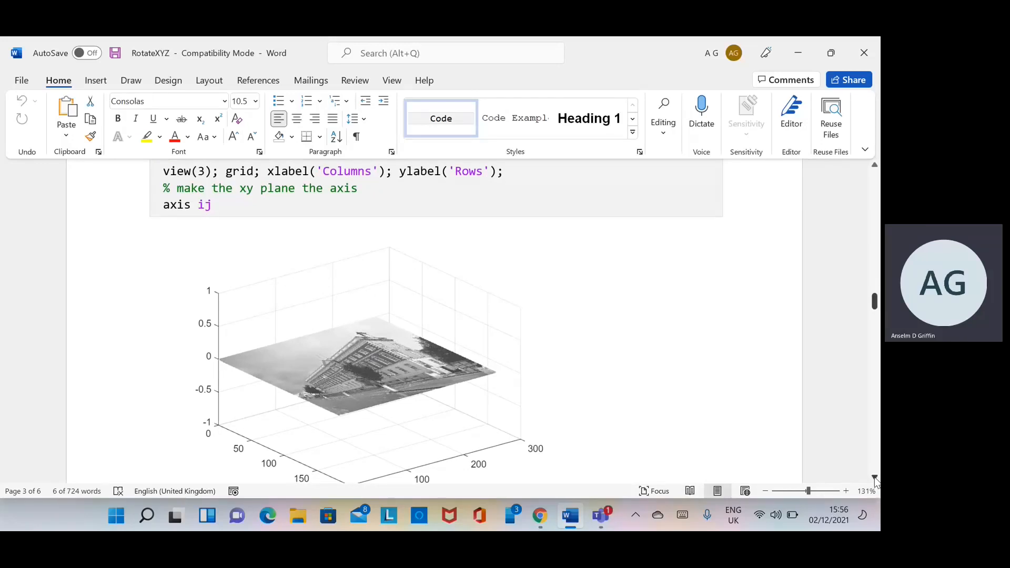
scroll("down", 3)
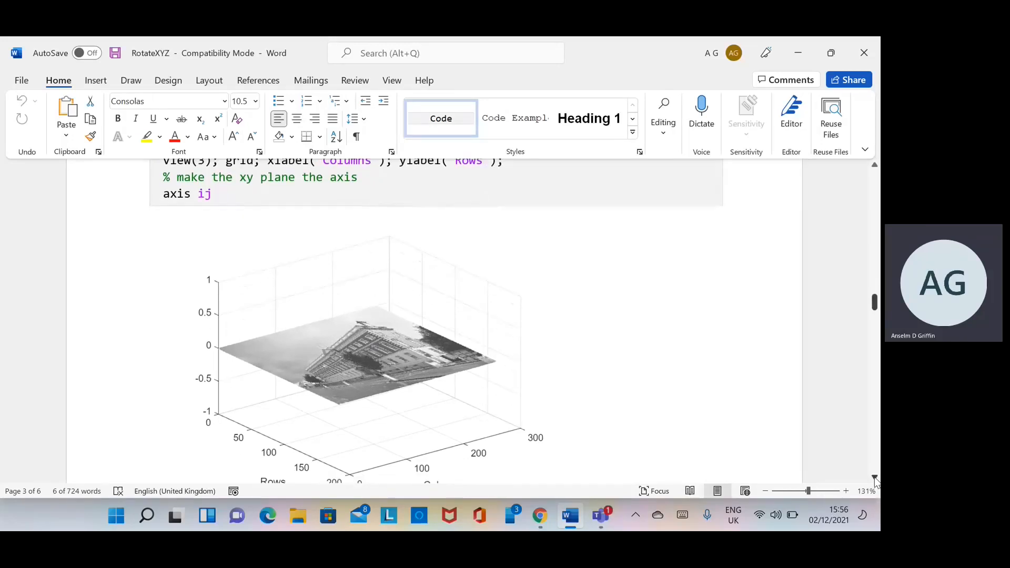
scroll("down", 3)
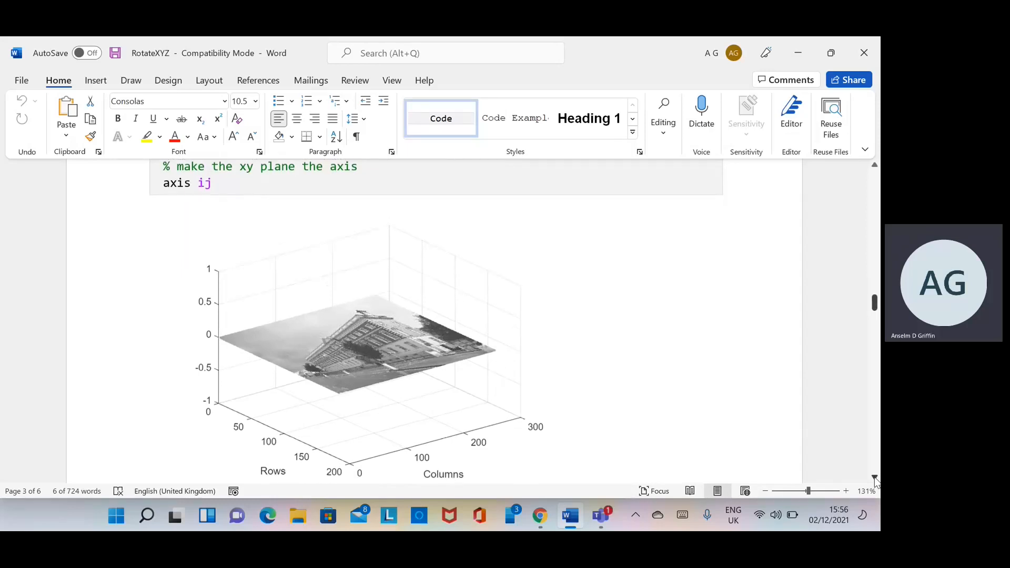
scroll("down", 3)
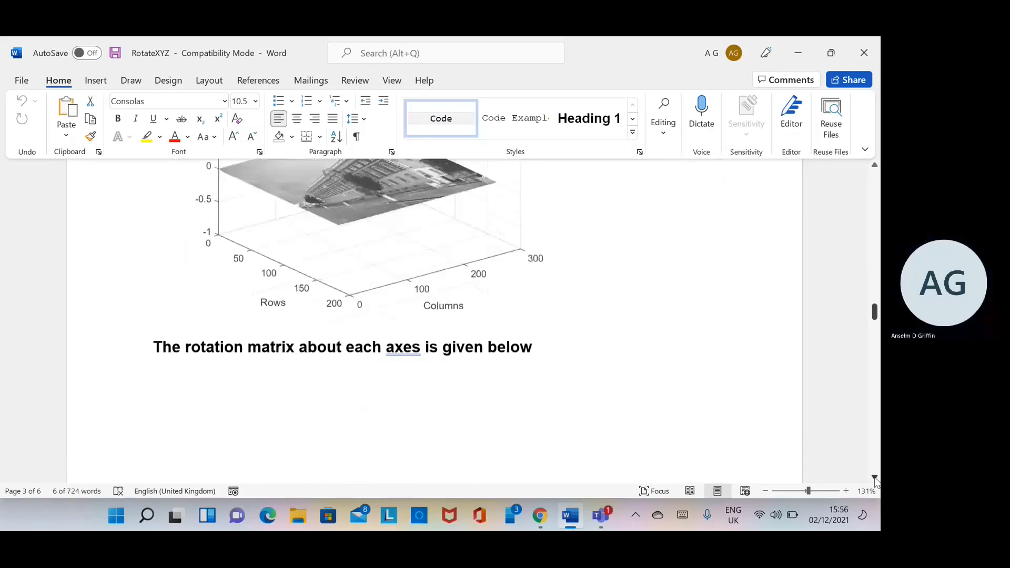
Step: Scroll through the Rz(θ) matrix, its Wikipedia source and the 'To rotate a 3D point' quote
scroll("down", 3)
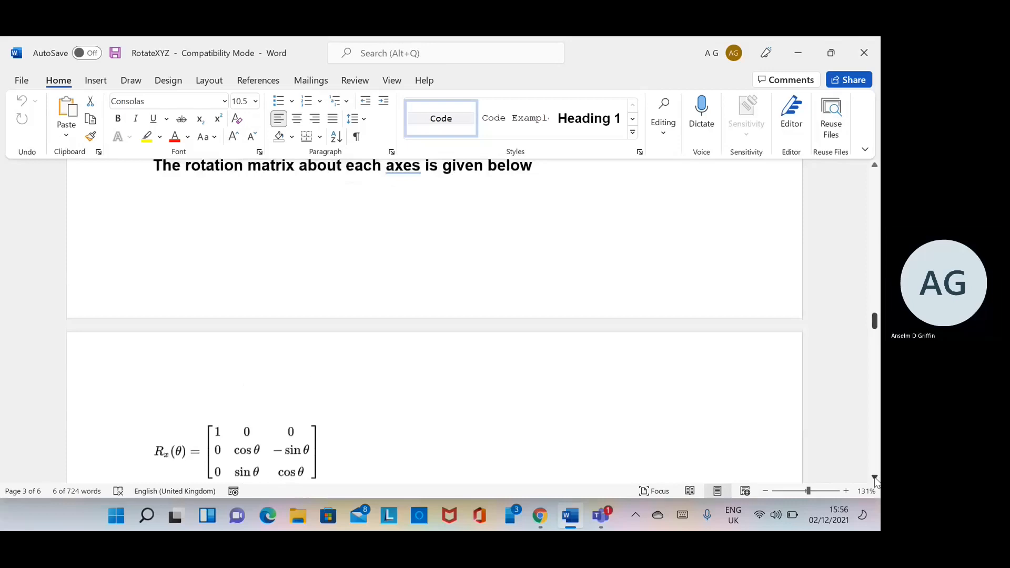
scroll("down", 3)
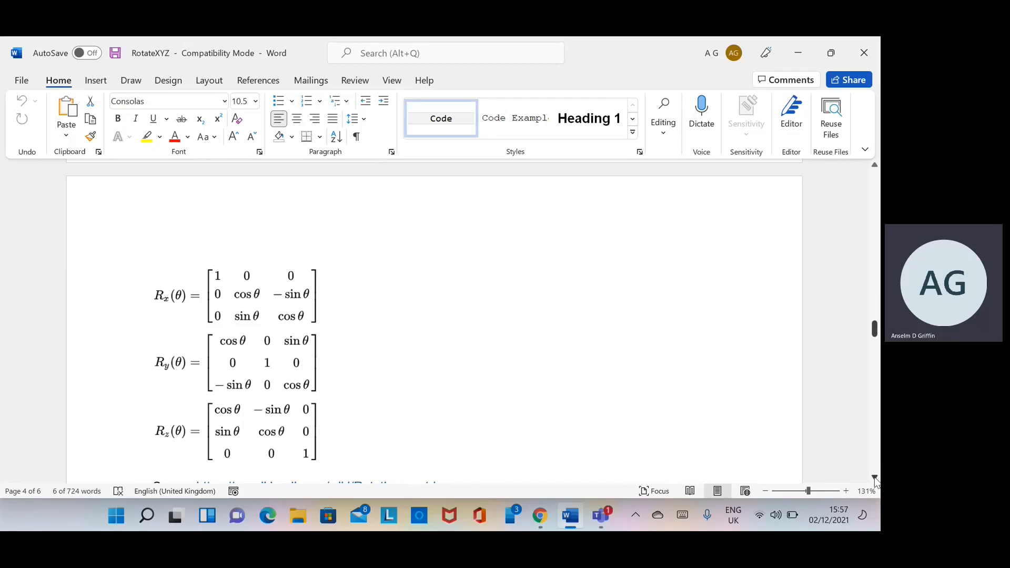
scroll("down", 3)
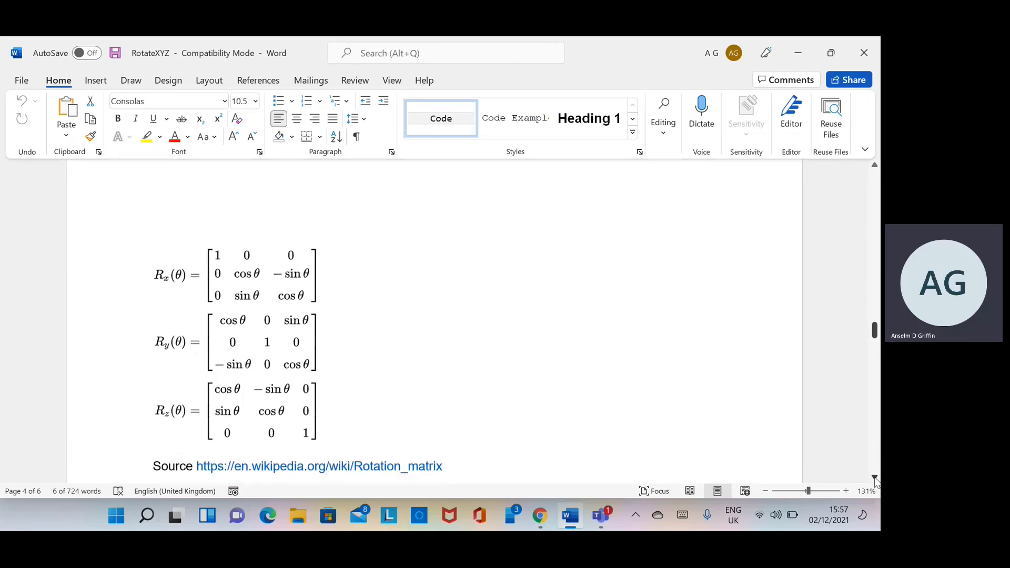
scroll("down", 3)
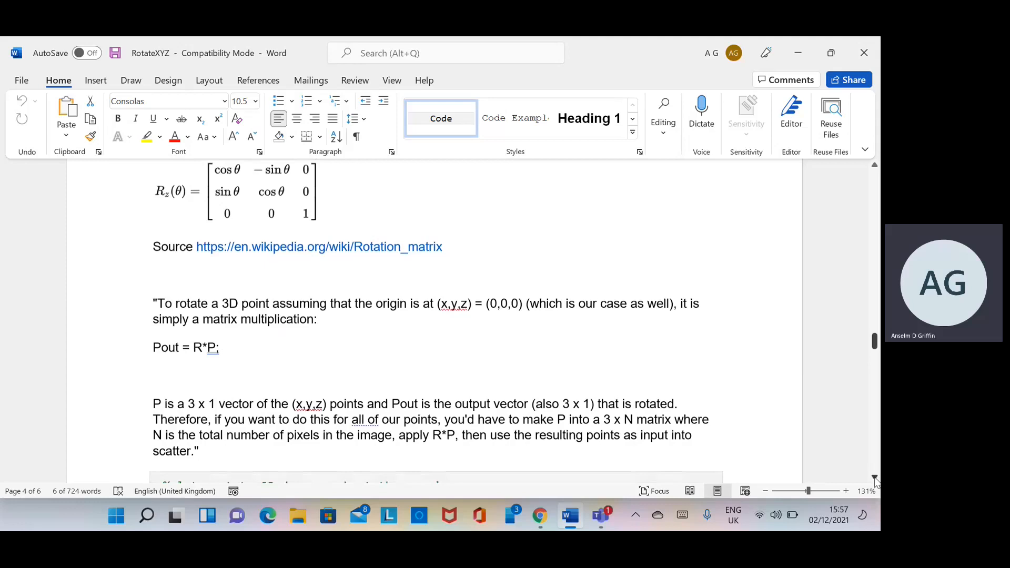
scroll("down", 3)
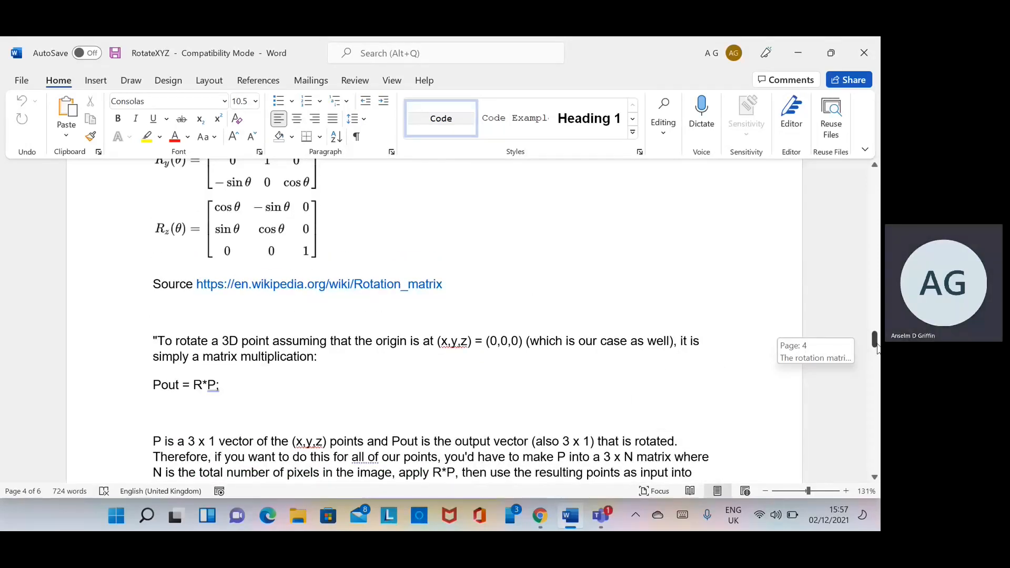
scroll("down", 3)
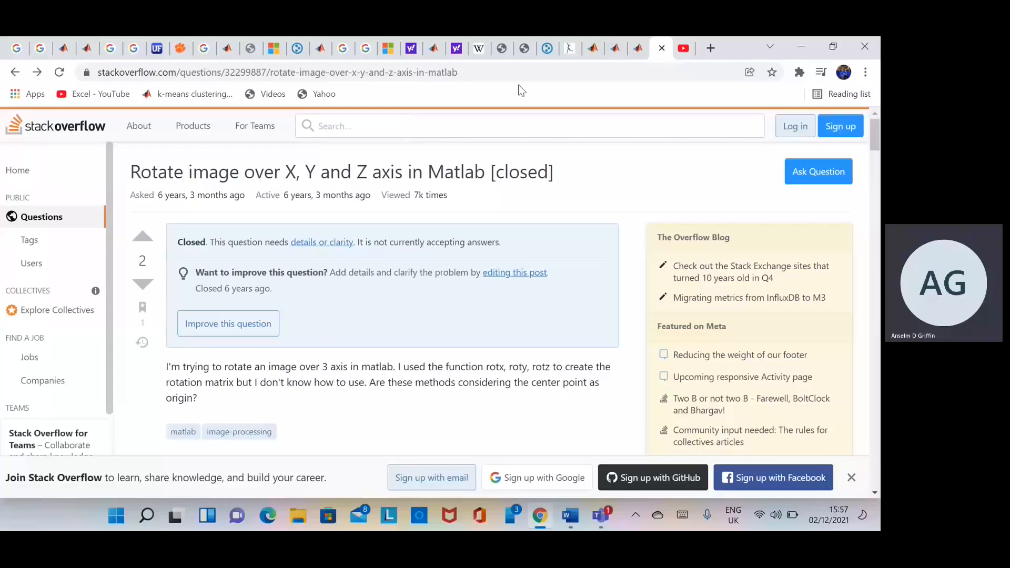
mouse_move(592, 48)
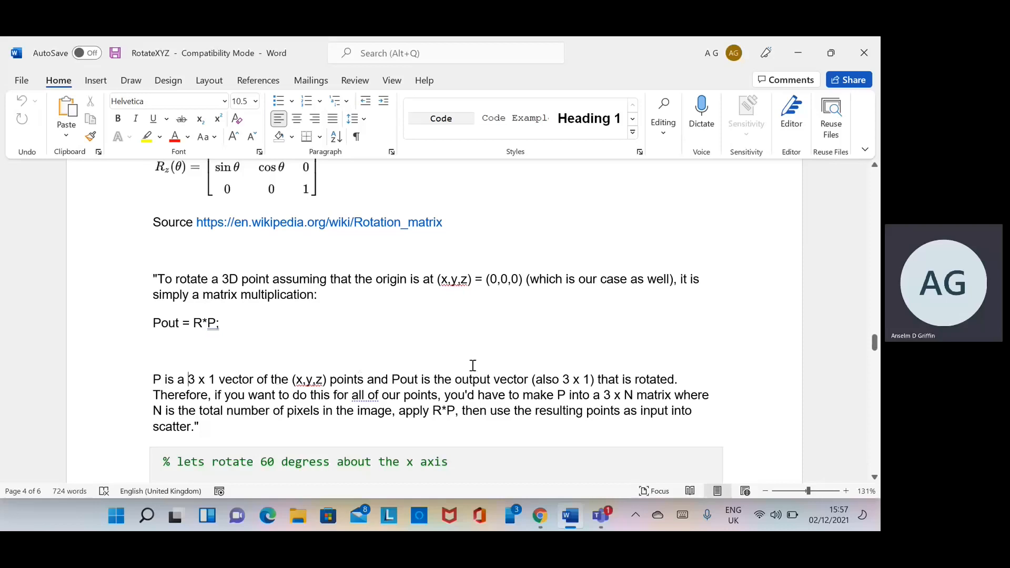
mouse_move(593, 365)
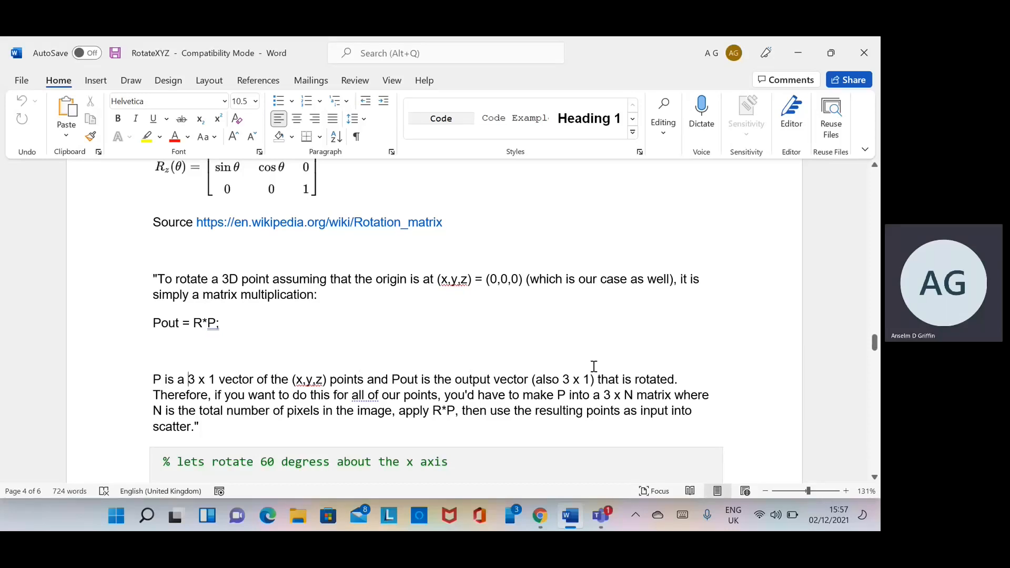
Step: Highlight the '3 x N matrix' phrase and the Rx rotation matrix line
double_click(611, 395)
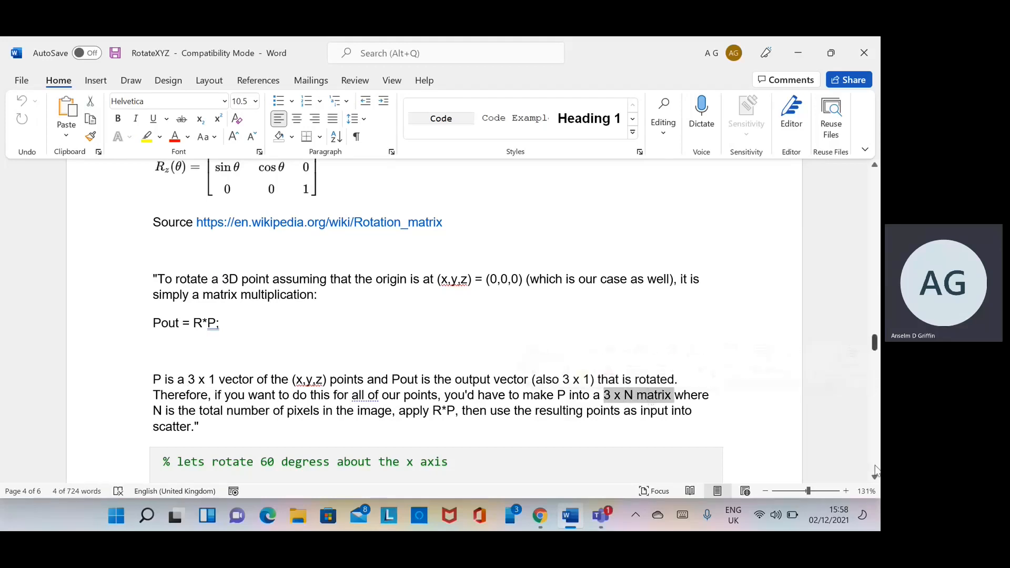
scroll("down", 3)
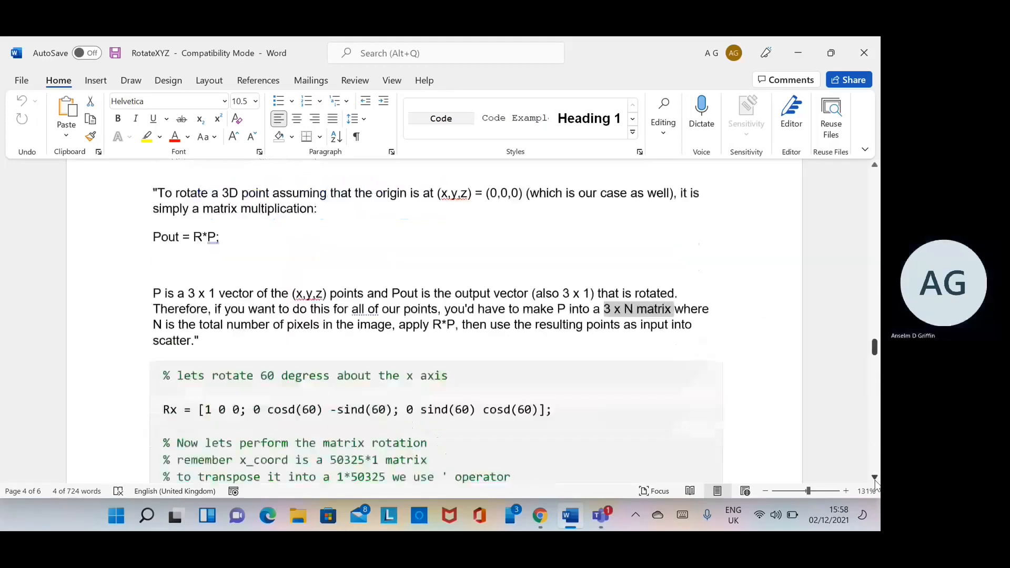
scroll("down", 3)
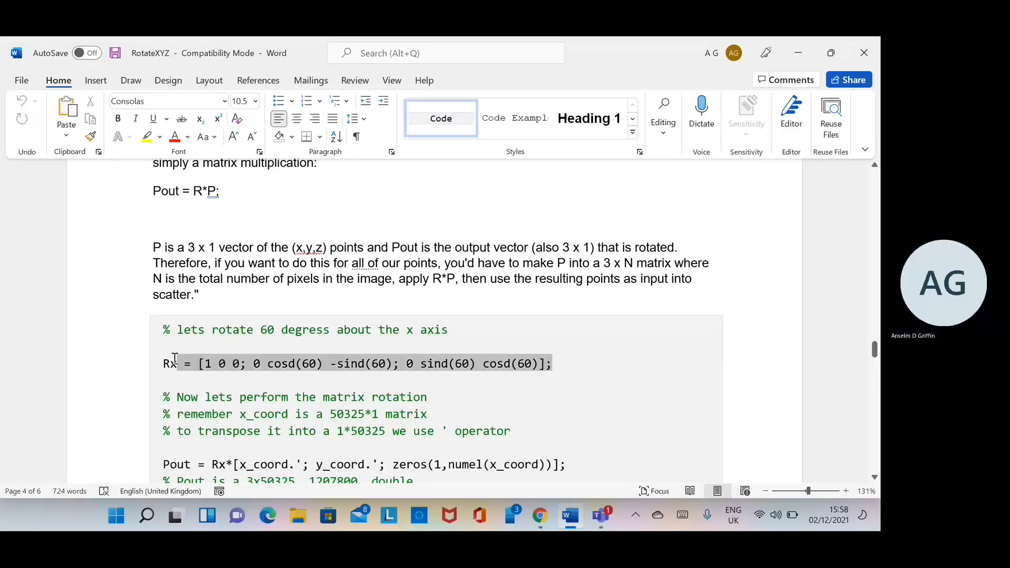
left_click_drag(181, 364, 552, 363)
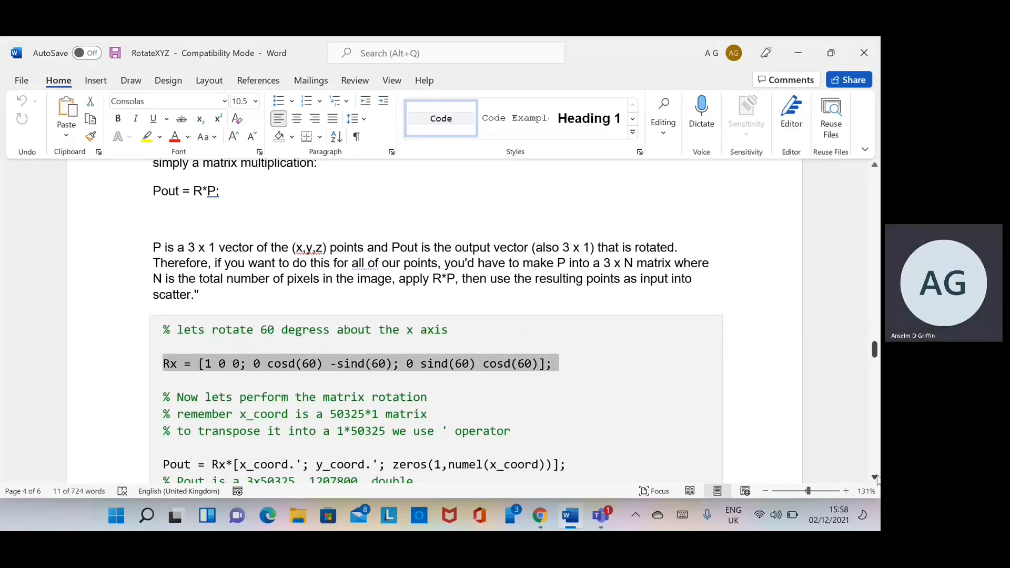
scroll("down", 3)
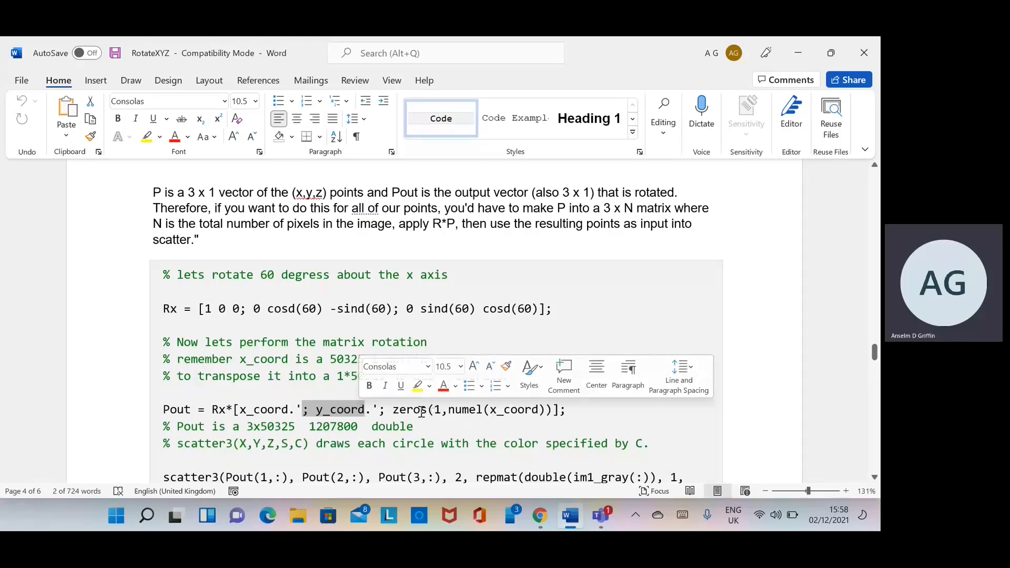
Step: Highlight '1207800 double' in the Pout comment and the Pout rows used by scatter3
left_click(438, 409)
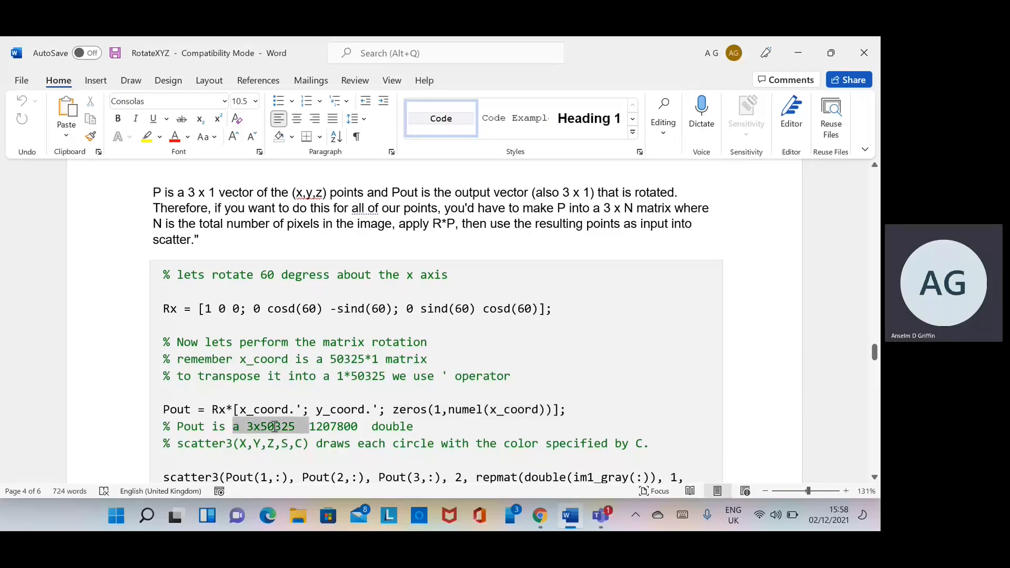
double_click(267, 426)
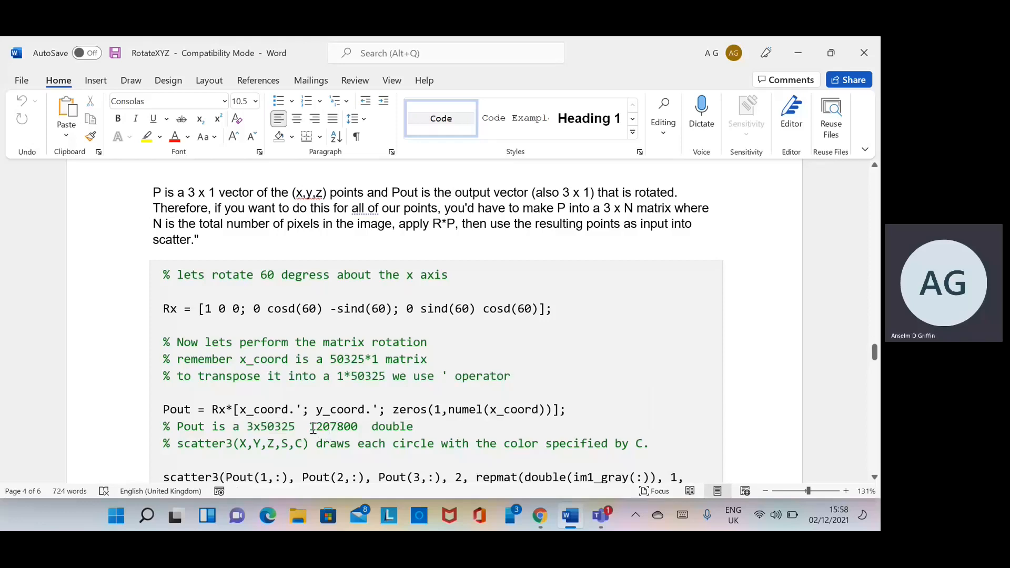
left_click_drag(310, 427, 410, 426)
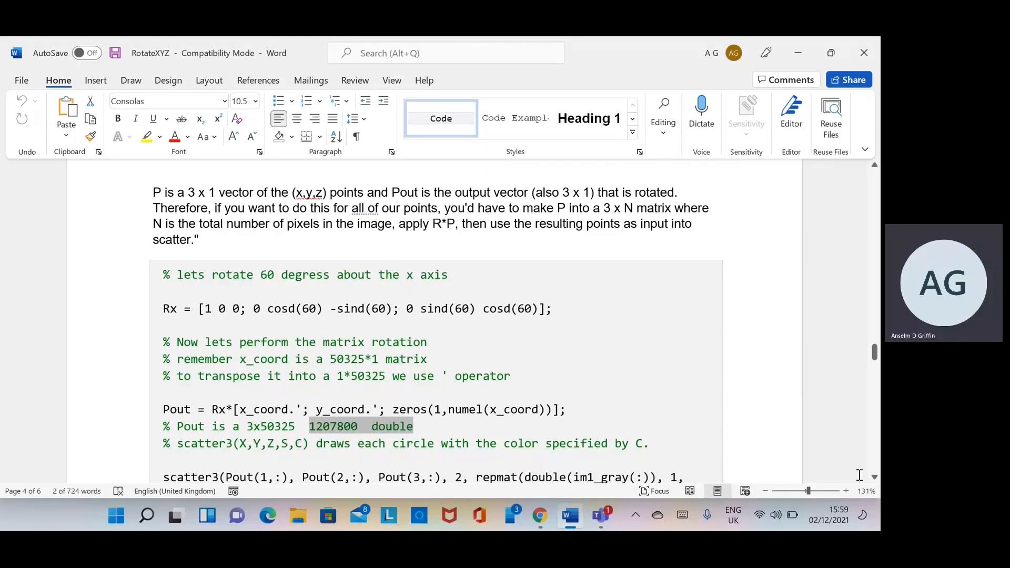
scroll("down", 3)
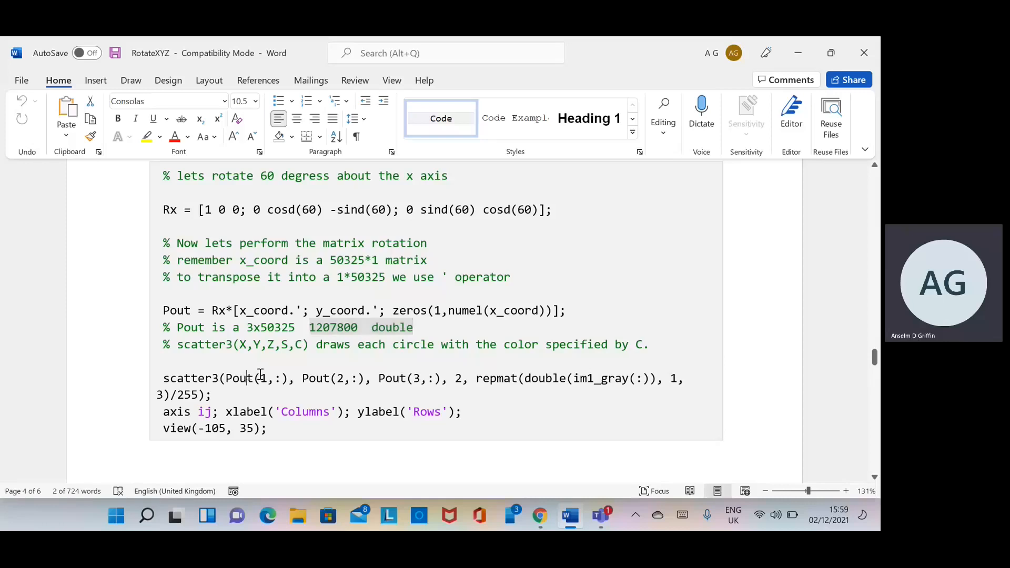
double_click(261, 378)
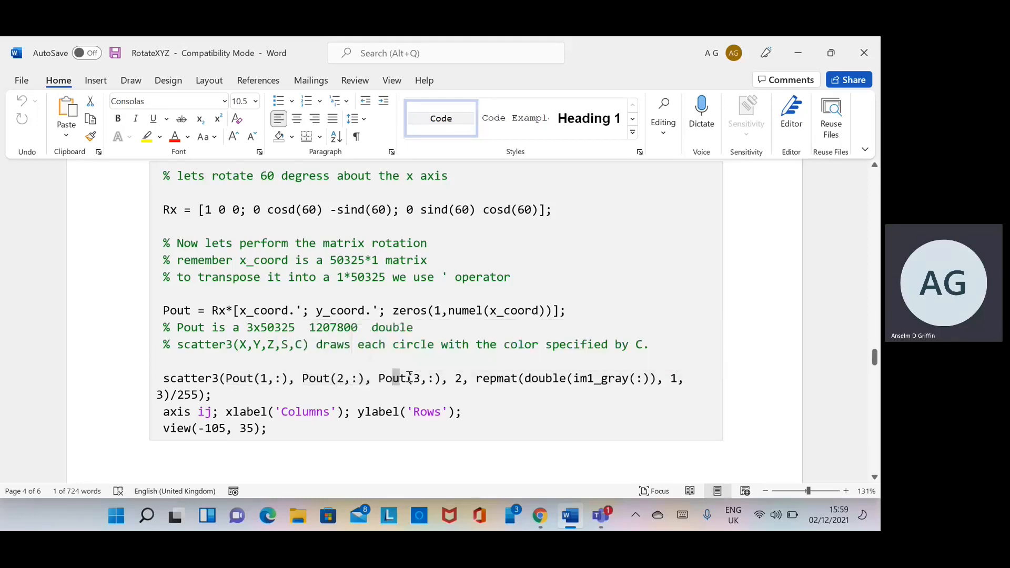
double_click(409, 378)
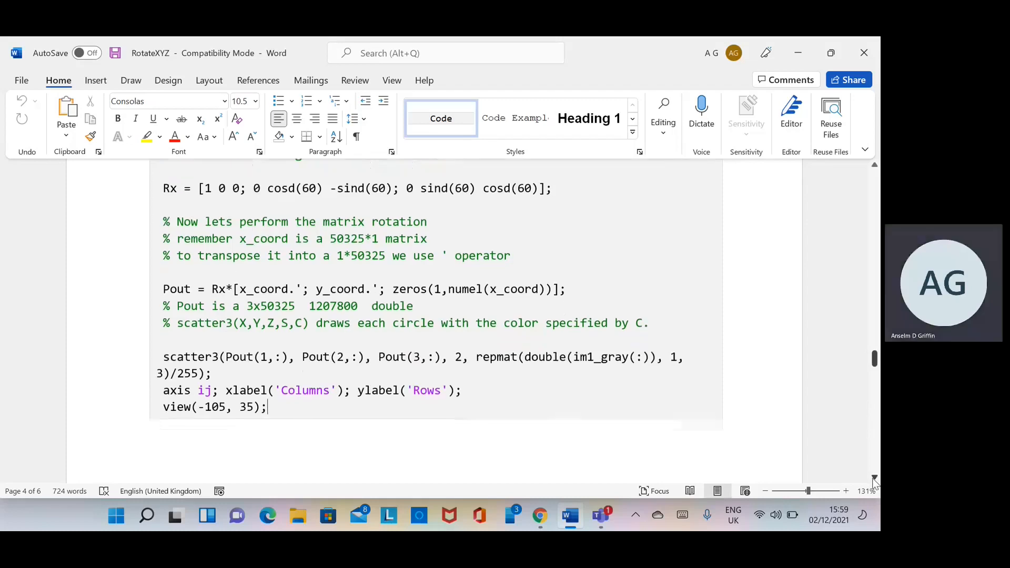
Step: Scroll past the x-rotation plot to the y-axis code and highlight the Ry matrix line
scroll("down", 3)
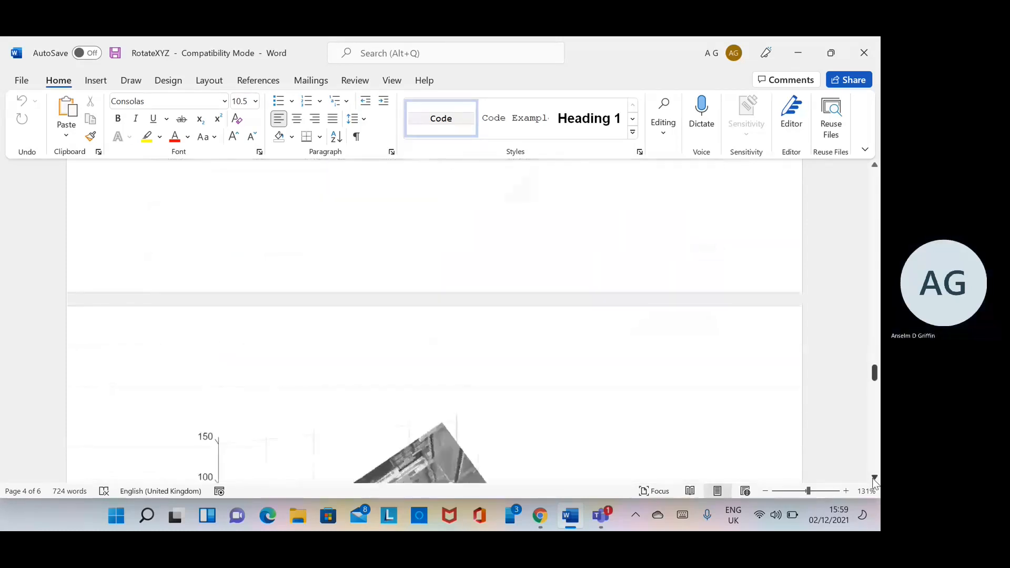
scroll("down", 3)
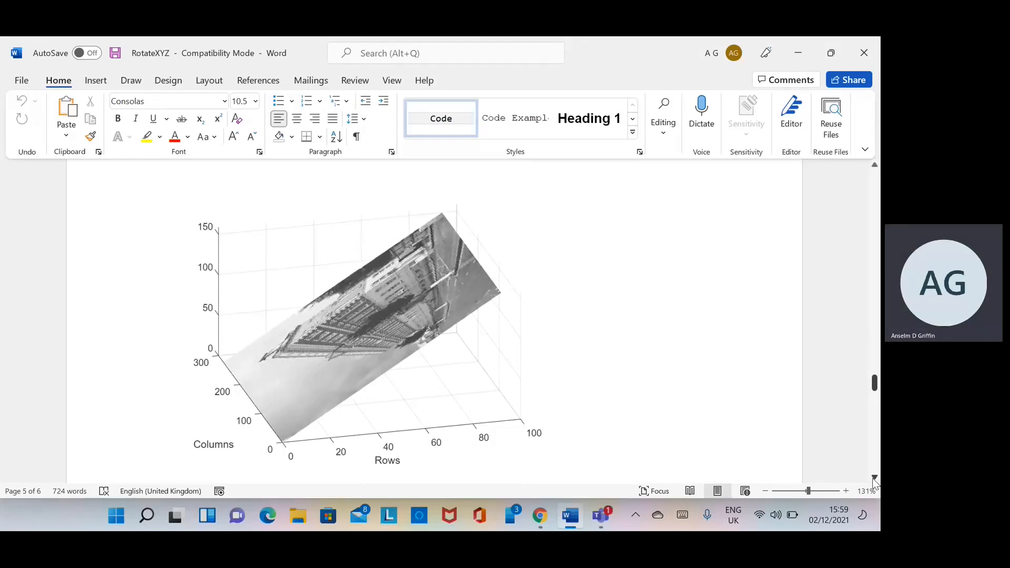
scroll("down", 3)
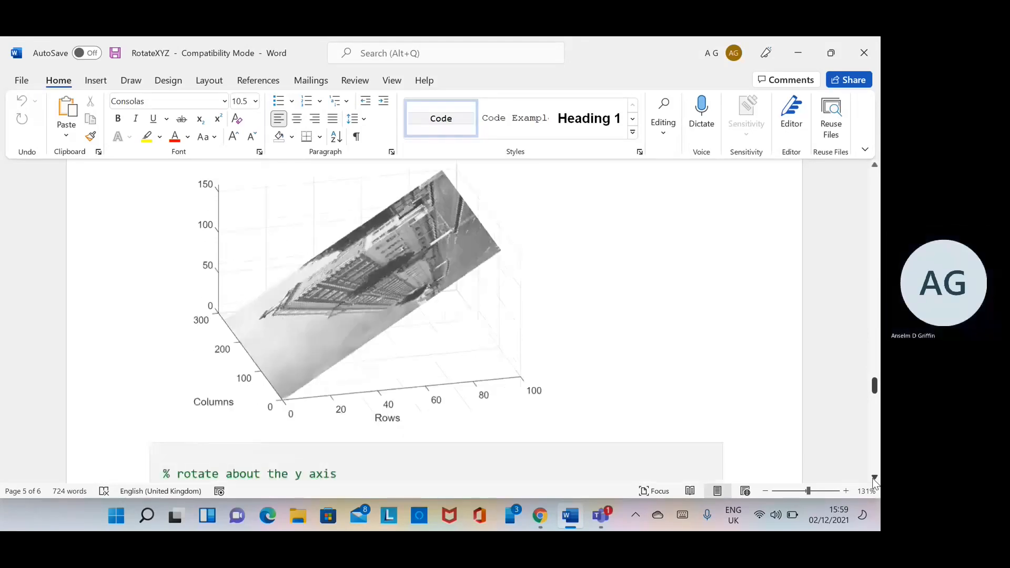
scroll("down", 3)
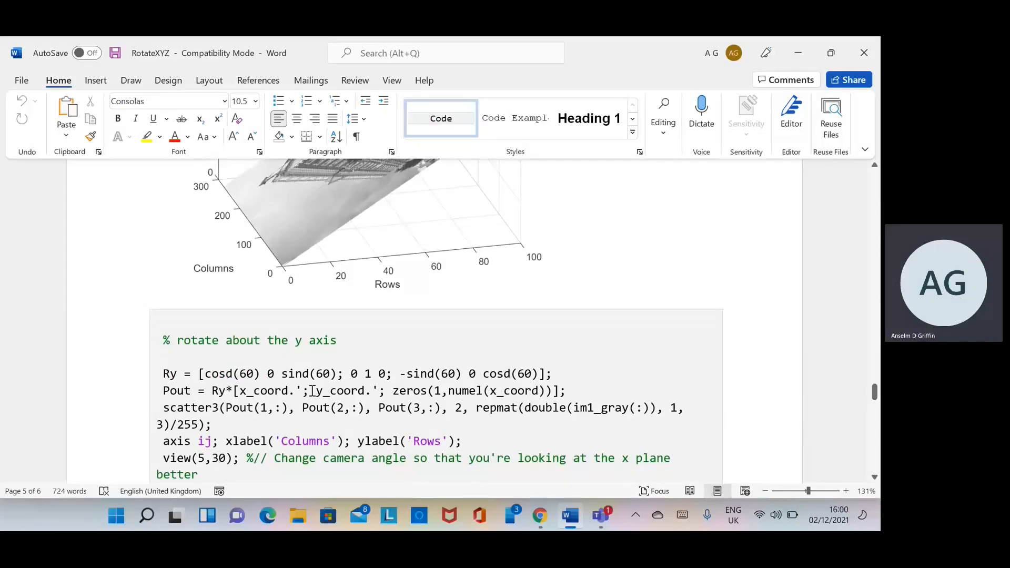
left_click_drag(164, 373, 238, 373)
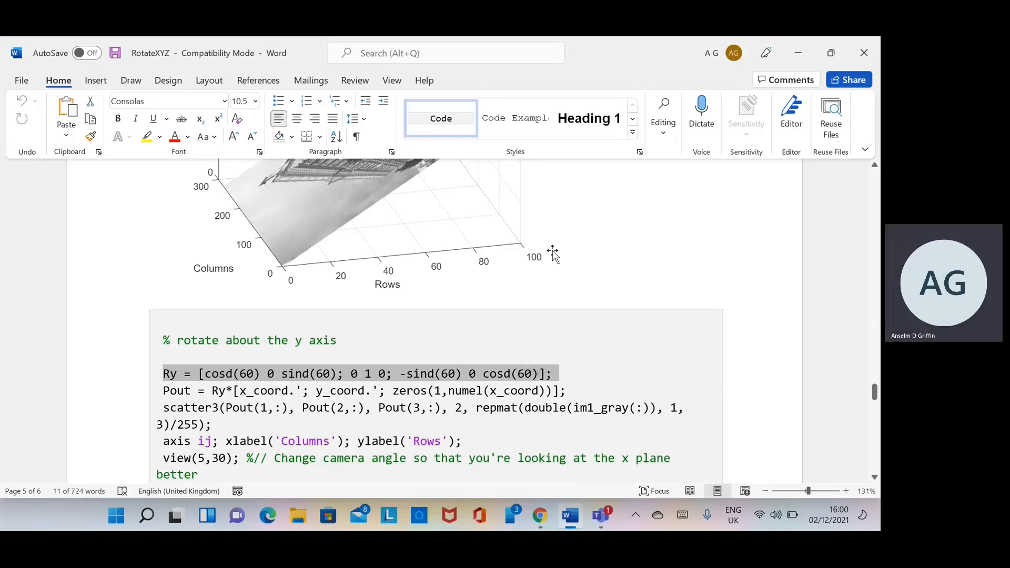
mouse_move(764, 393)
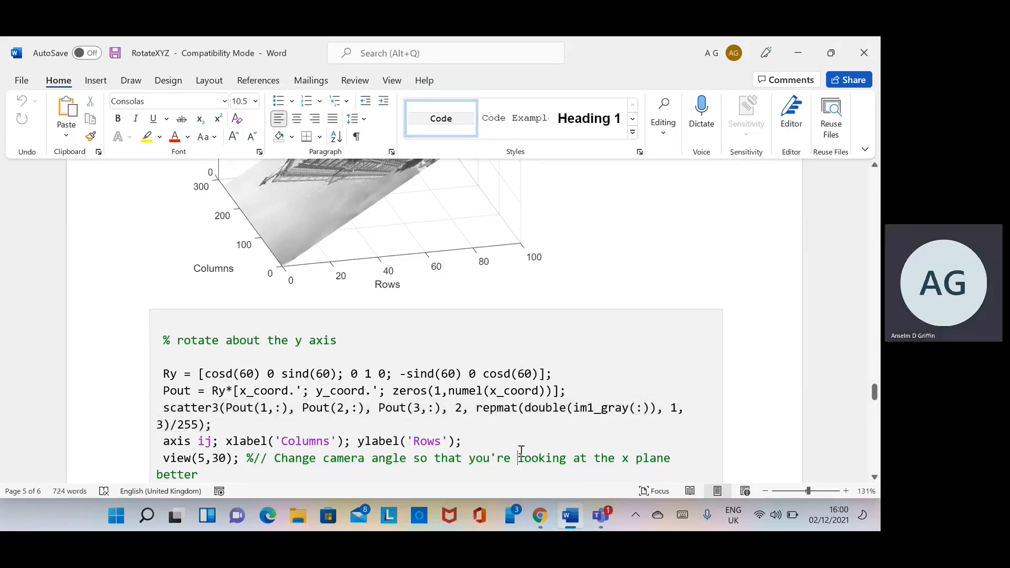
scroll("down", 3)
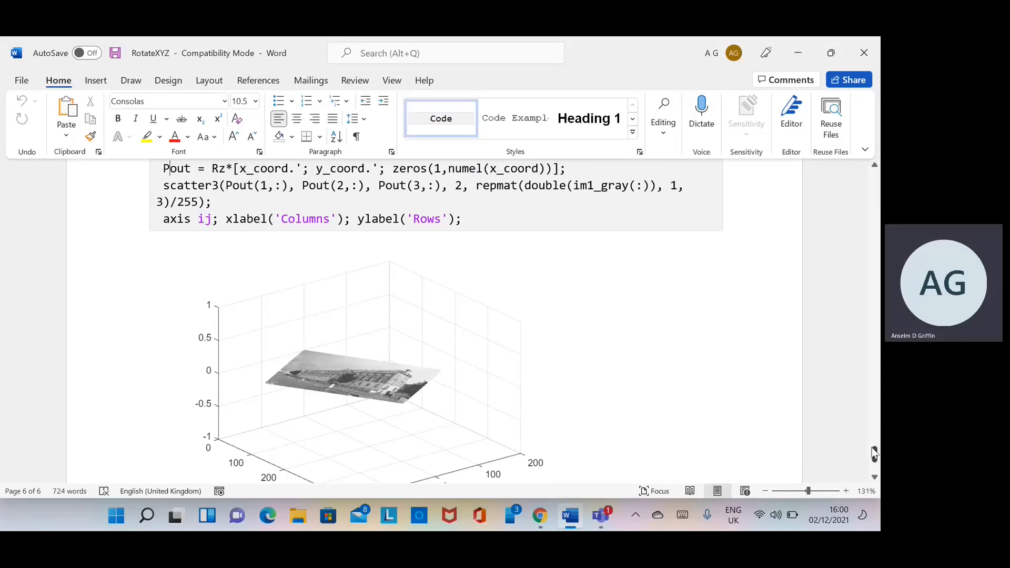
Step: Highlight the Rz matrix line on page 6, then scroll to the flat z-rotated image plot
scroll("down", 3)
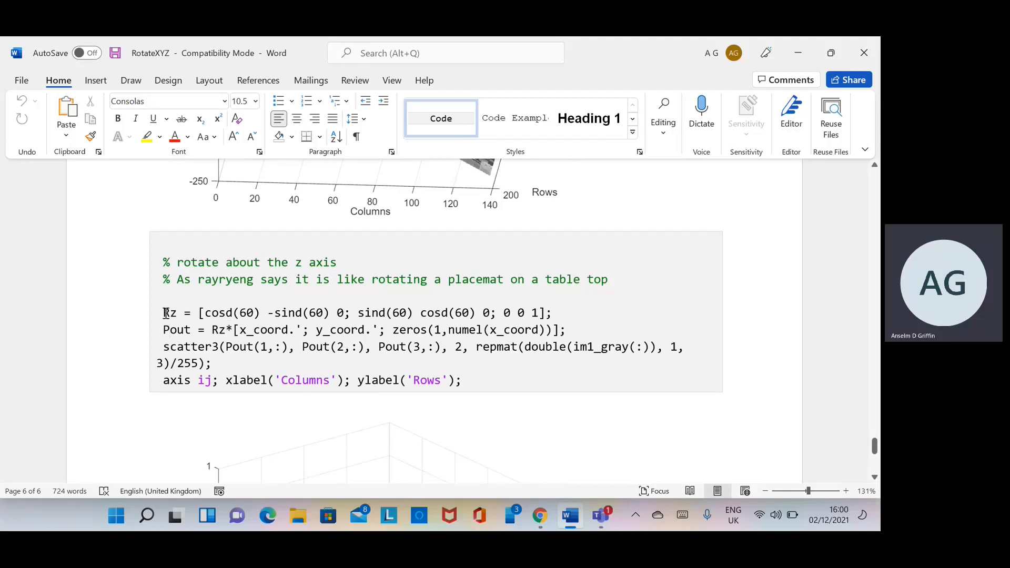
left_click_drag(164, 313, 476, 312)
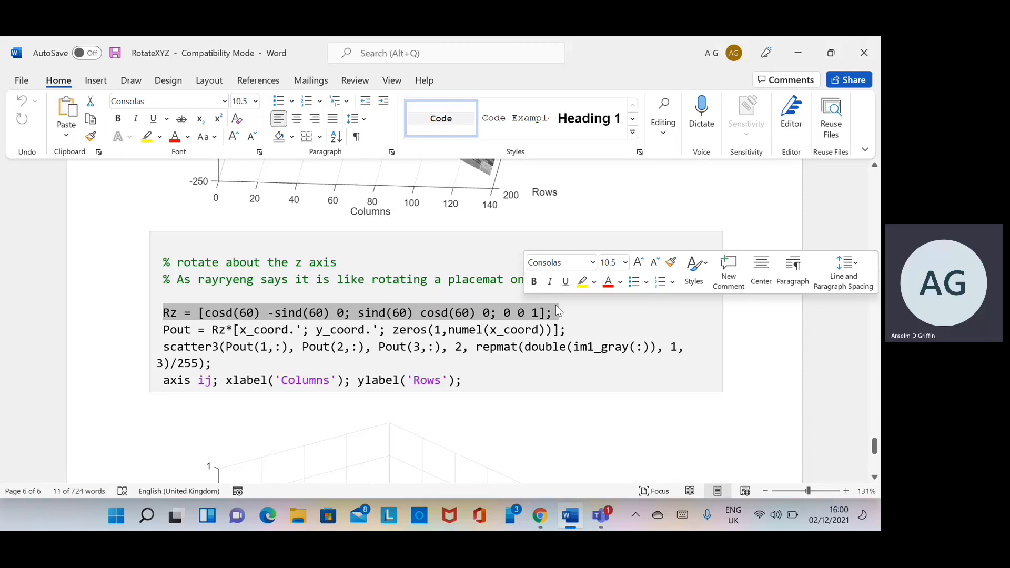
left_click(551, 312)
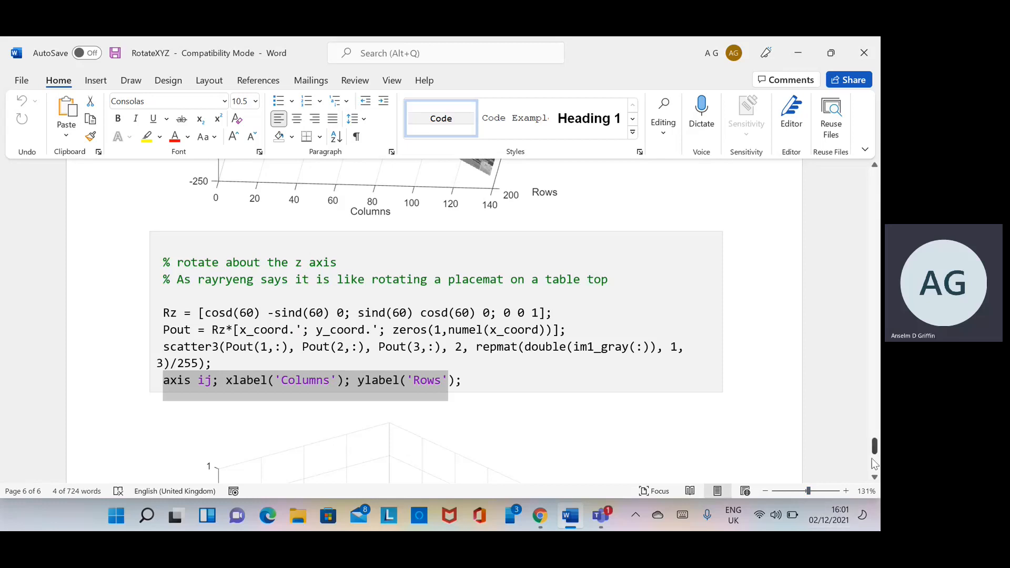
scroll("down", 3)
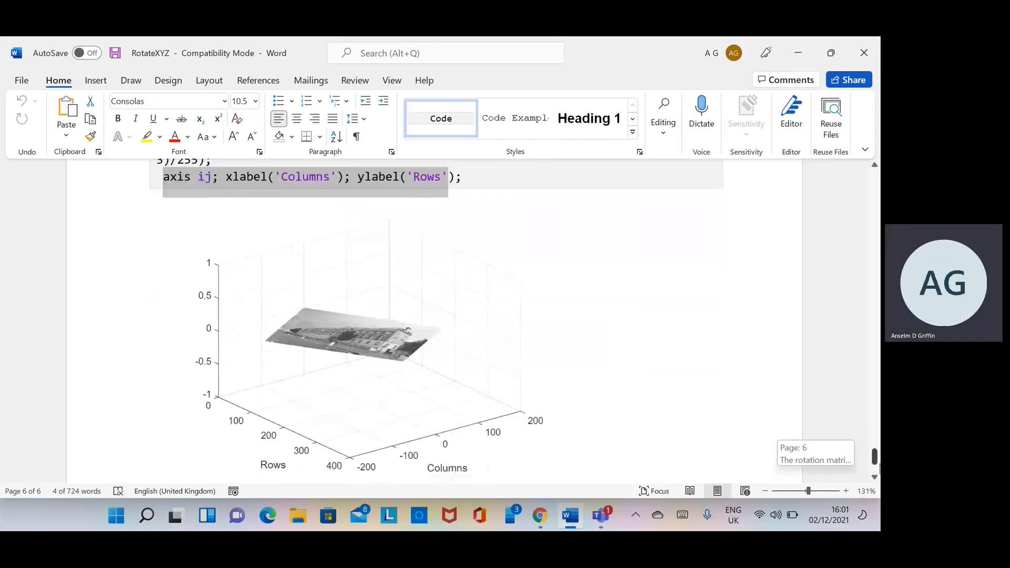
scroll("down", 3)
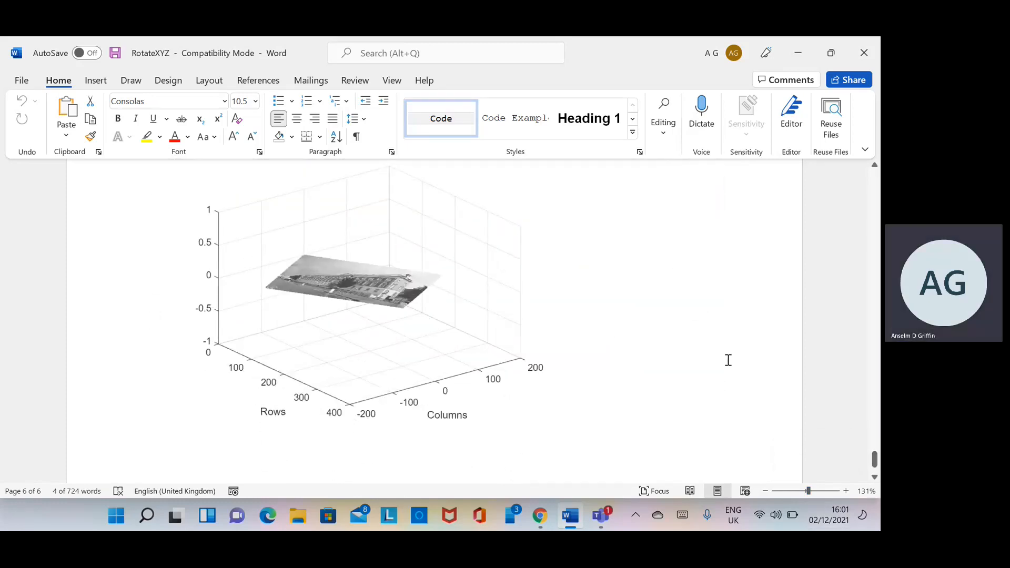